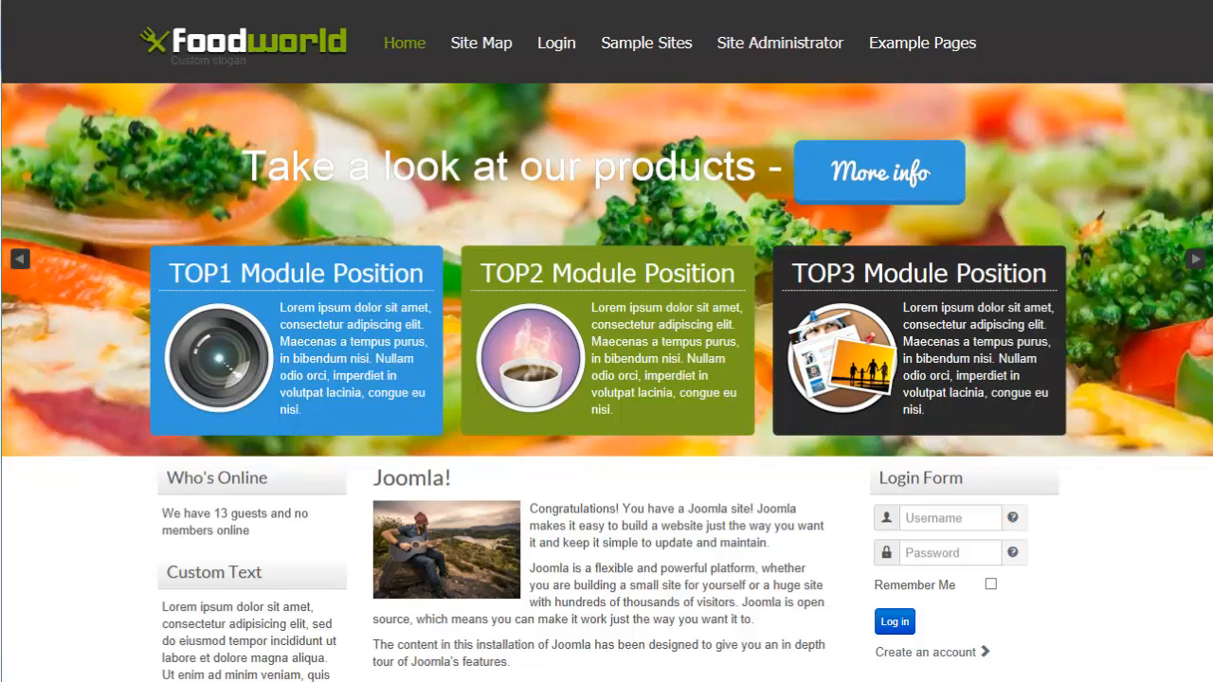
# - Browse the JoomlaPerfect Food World template page, scrolling through its details
pyautogui.click(1193, 258)
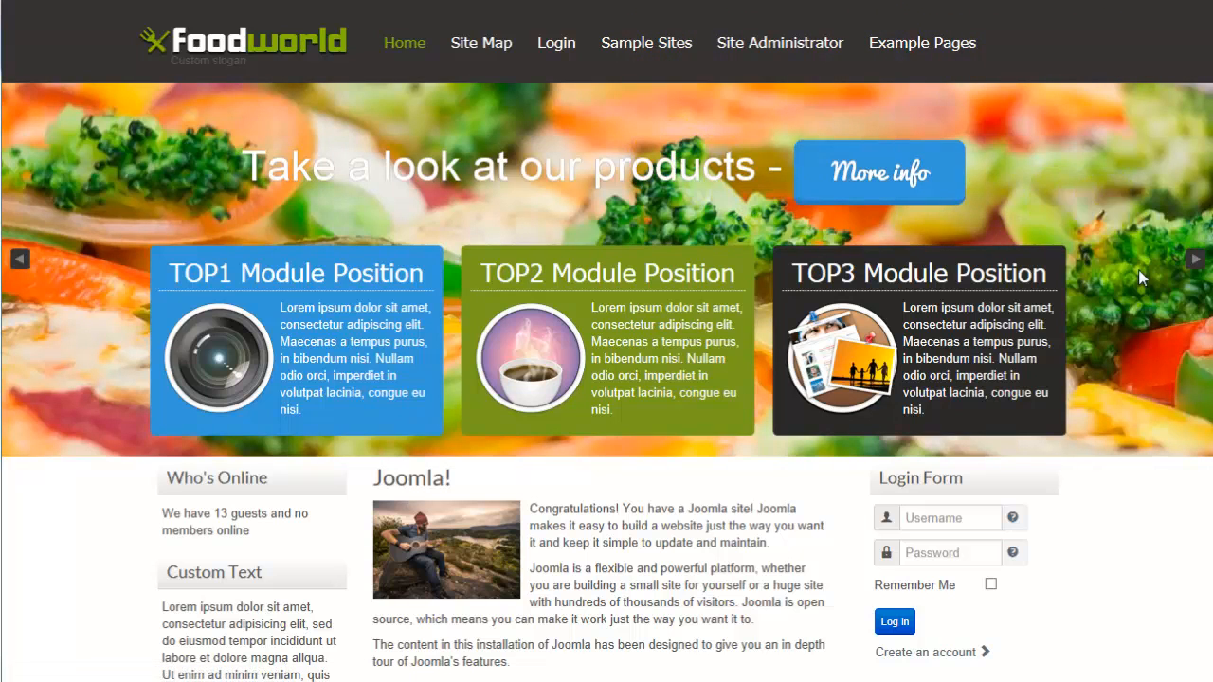
pyautogui.moveTo(474, 371)
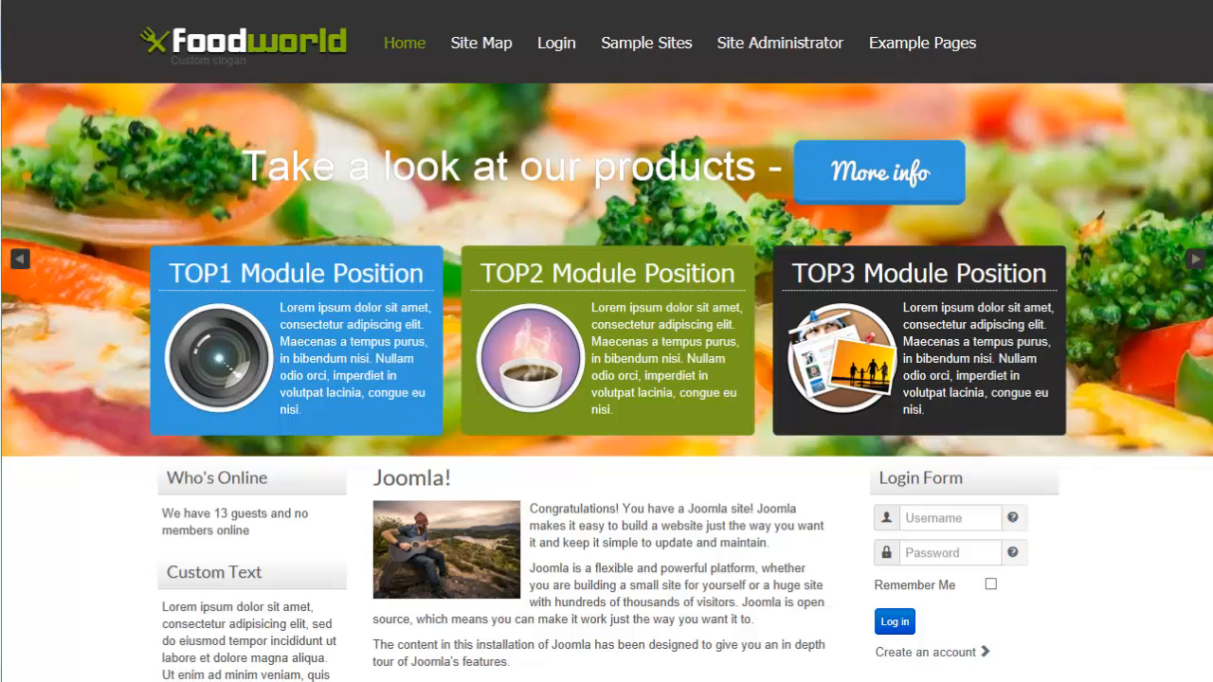
pyautogui.scroll(-3)
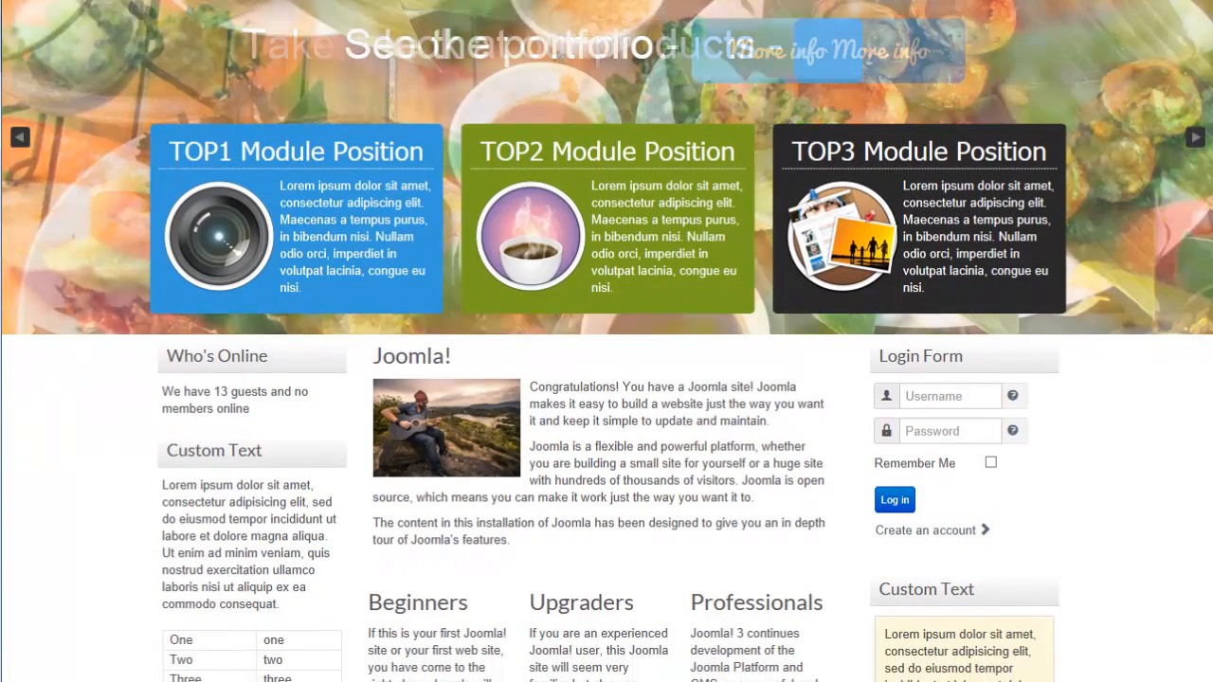
pyautogui.scroll(-3)
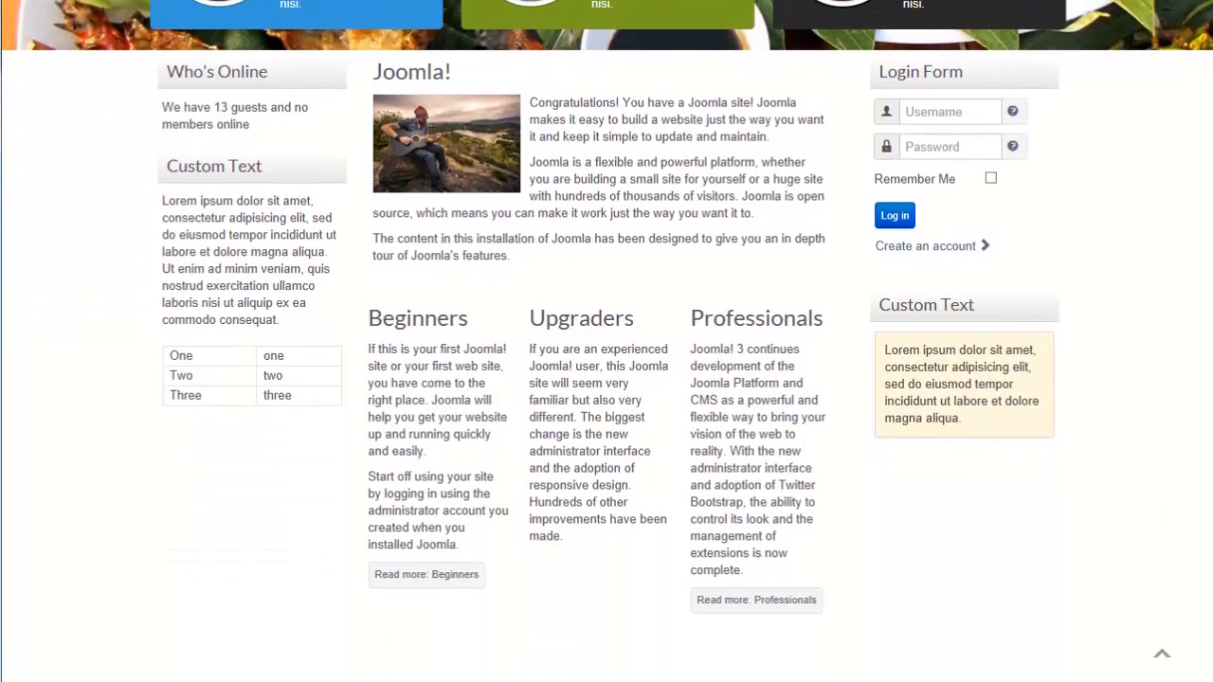
pyautogui.scroll(-3)
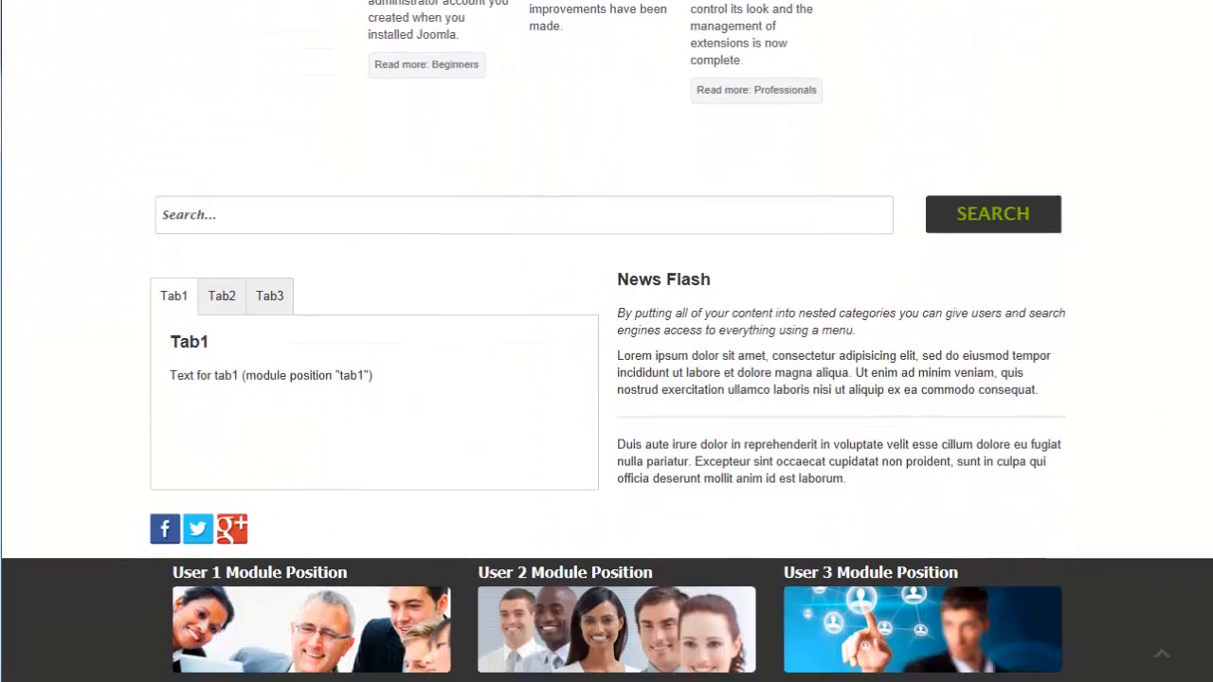
pyautogui.scroll(-3)
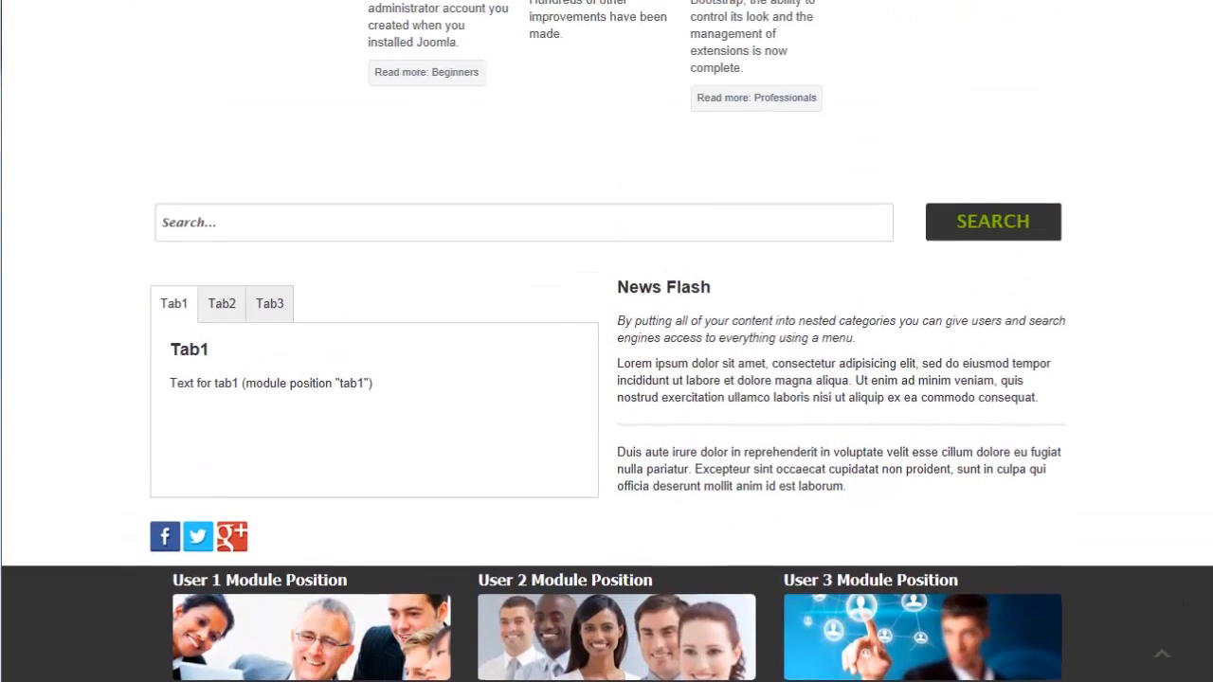
pyautogui.scroll(3)
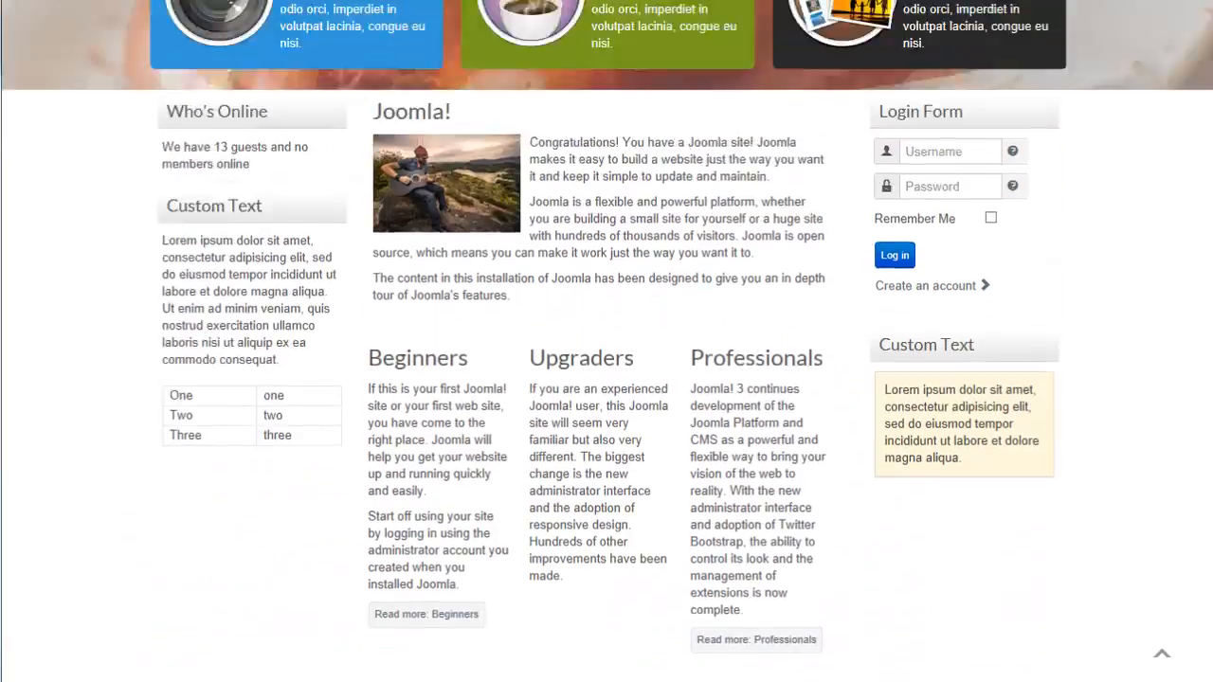
pyautogui.scroll(3)
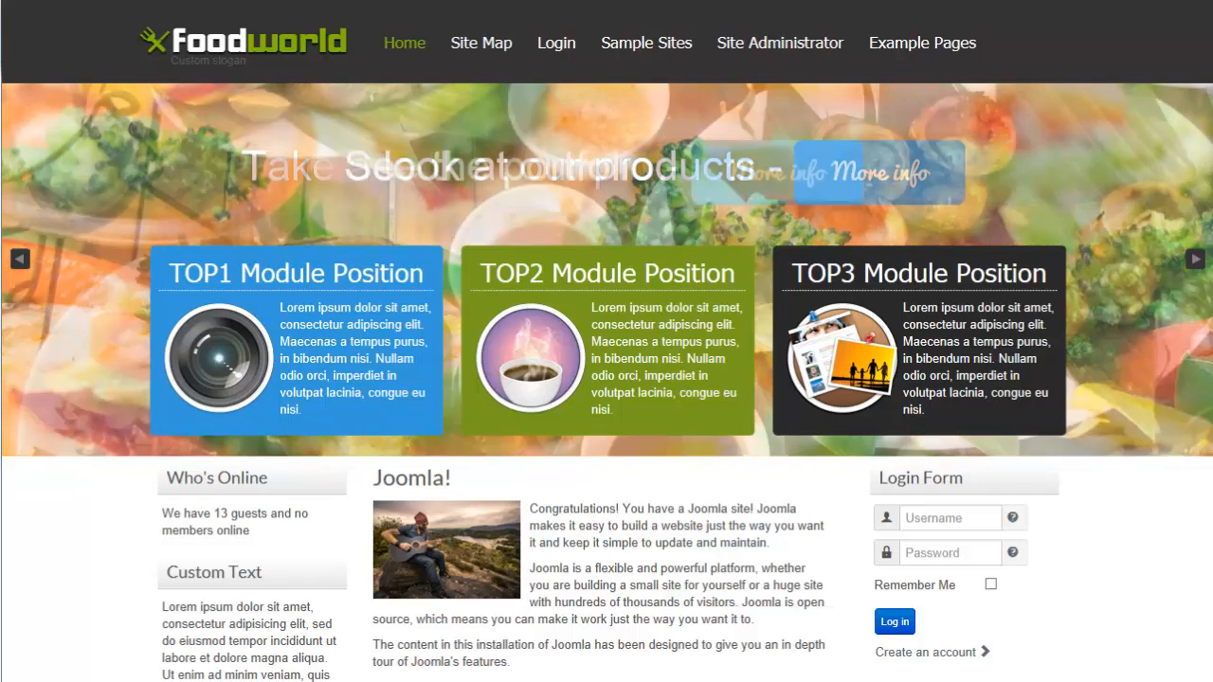
pyautogui.scroll(-3)
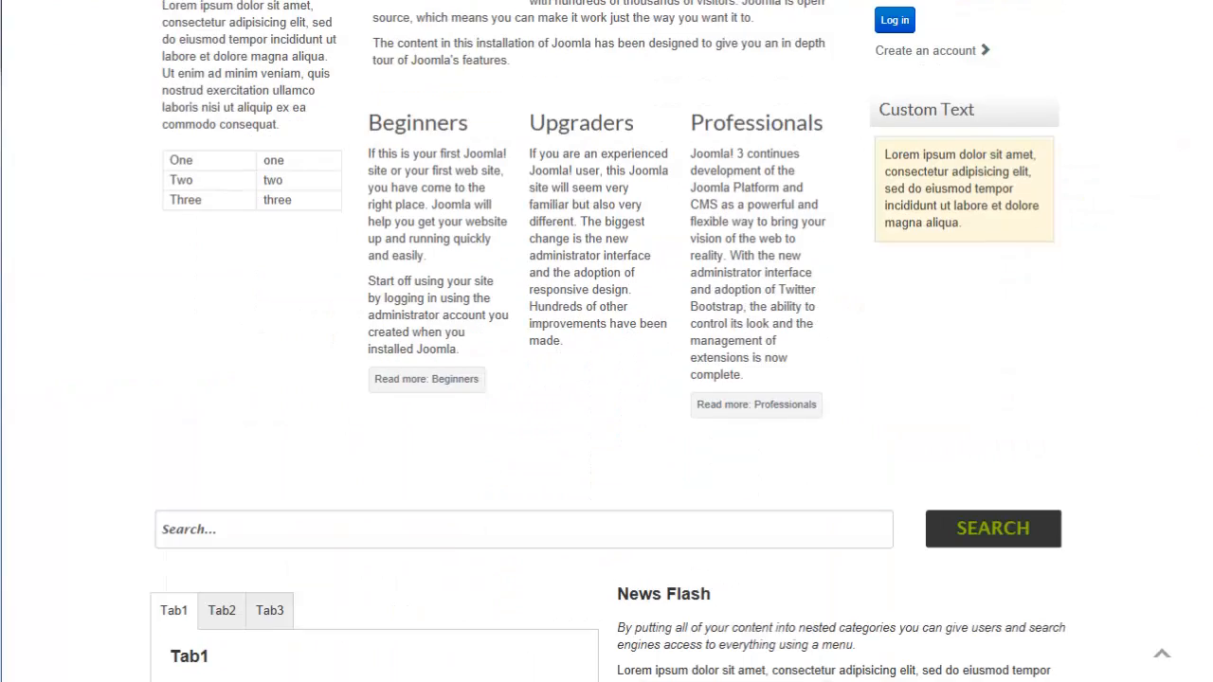
pyautogui.scroll(-3)
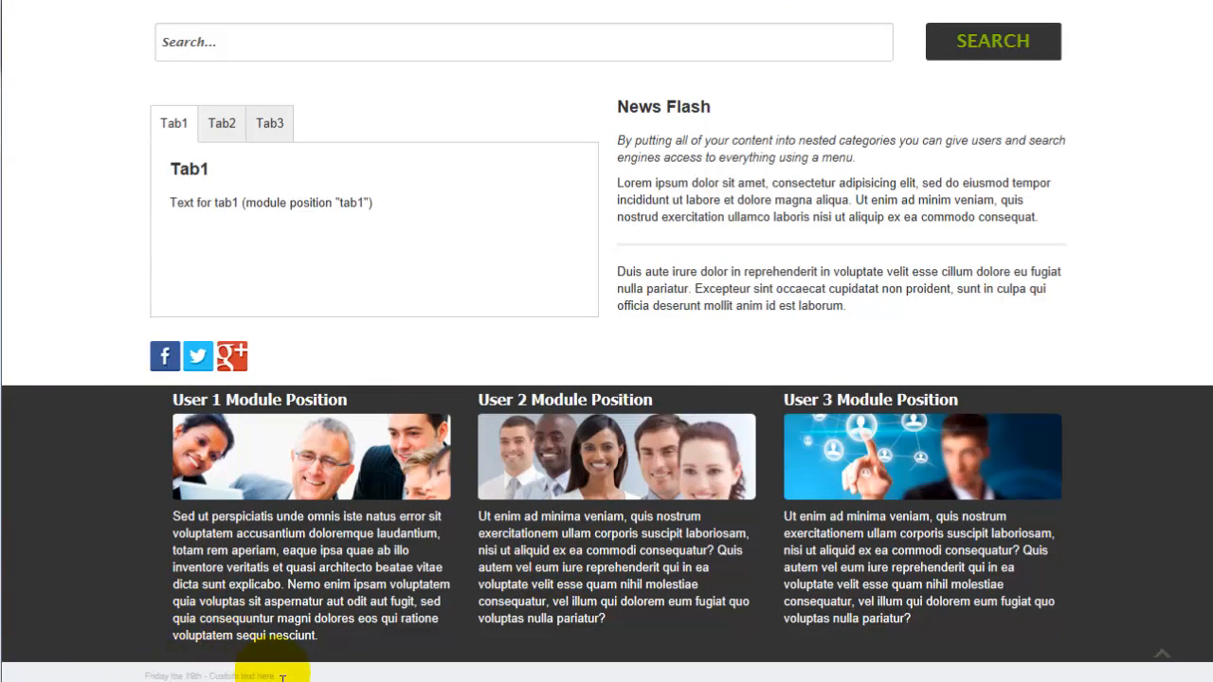
pyautogui.scroll(3)
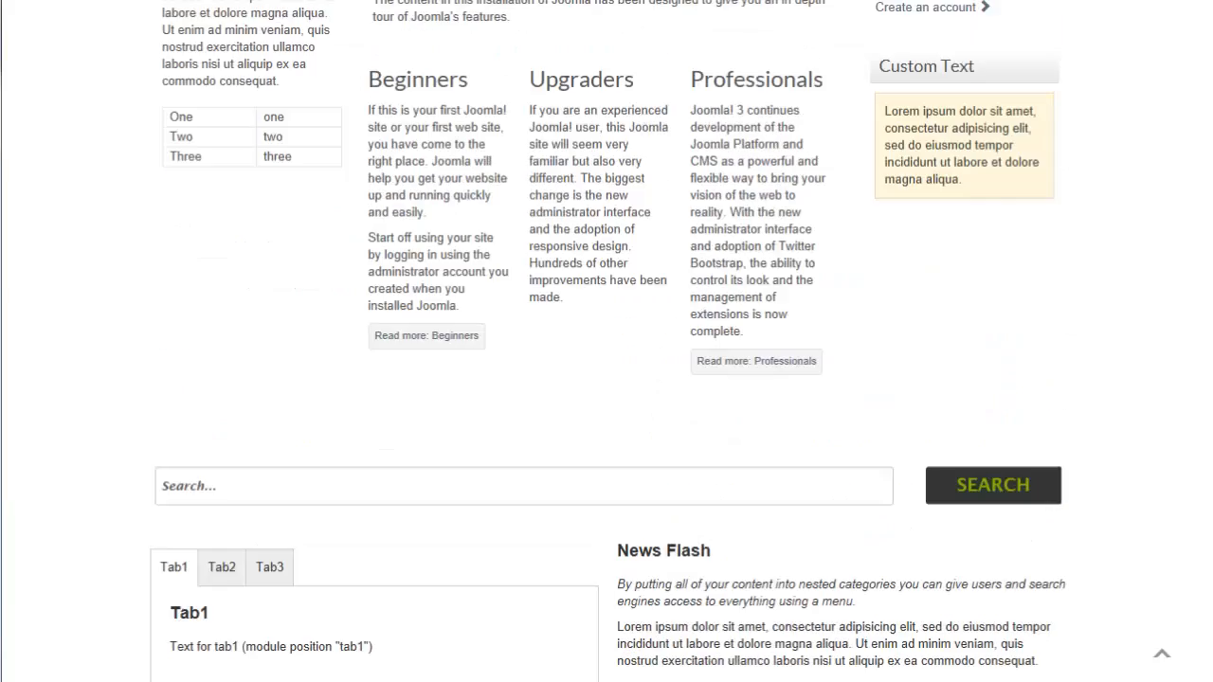
pyautogui.scroll(3)
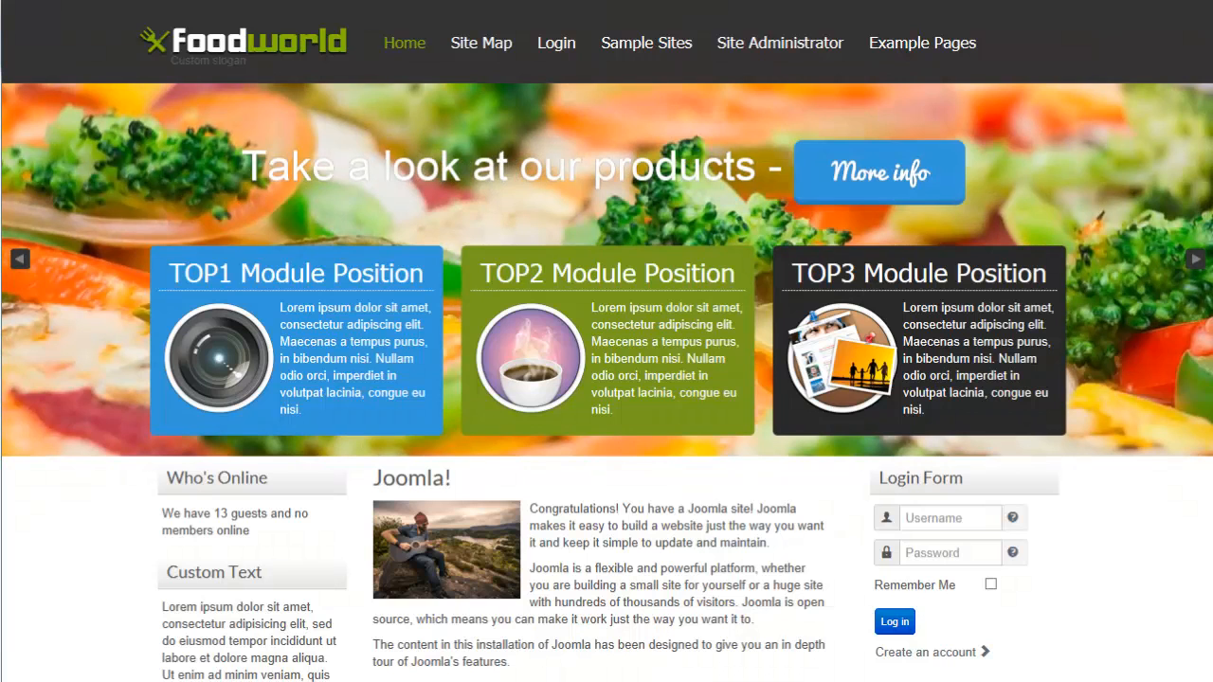
# - Download the Food World template package and choose Save for foodworld.zip
pyautogui.click(1194, 257)
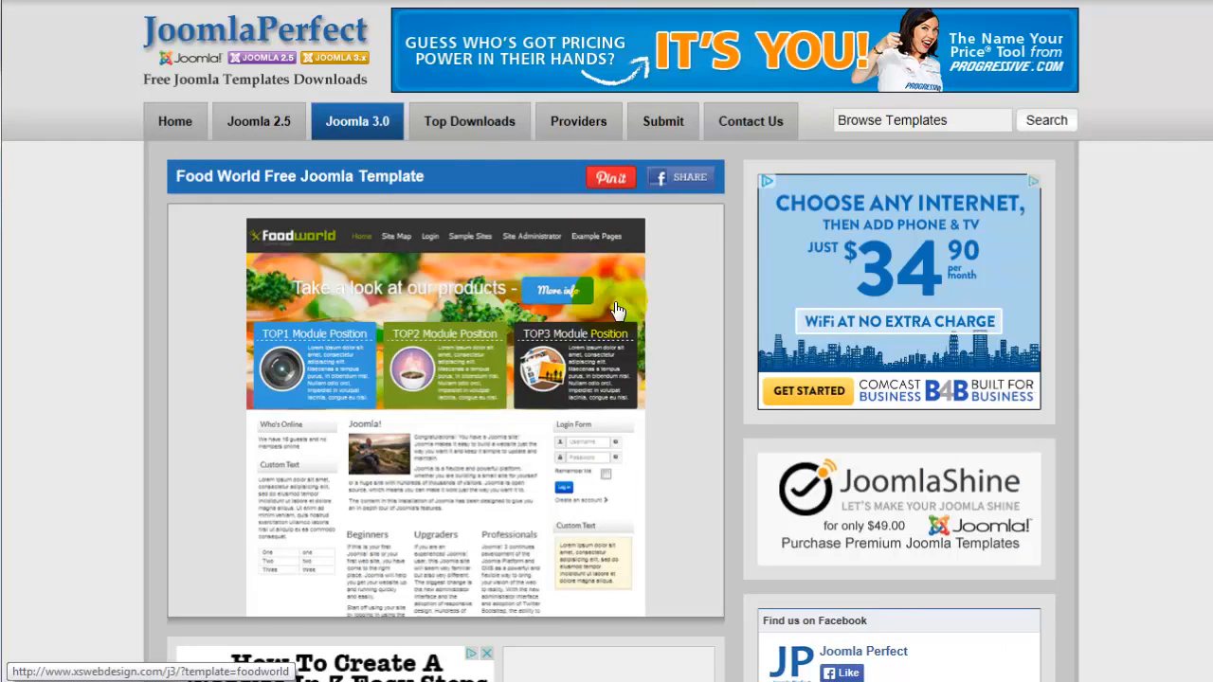
pyautogui.scroll(-3)
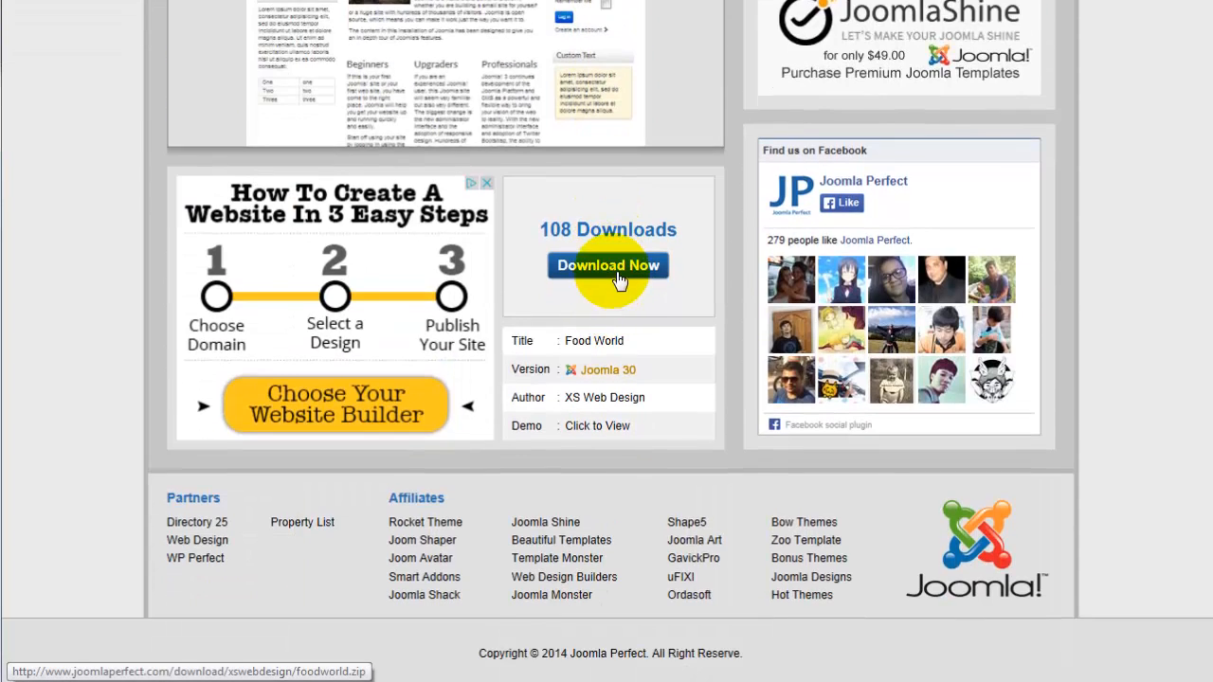
pyautogui.click(606, 265)
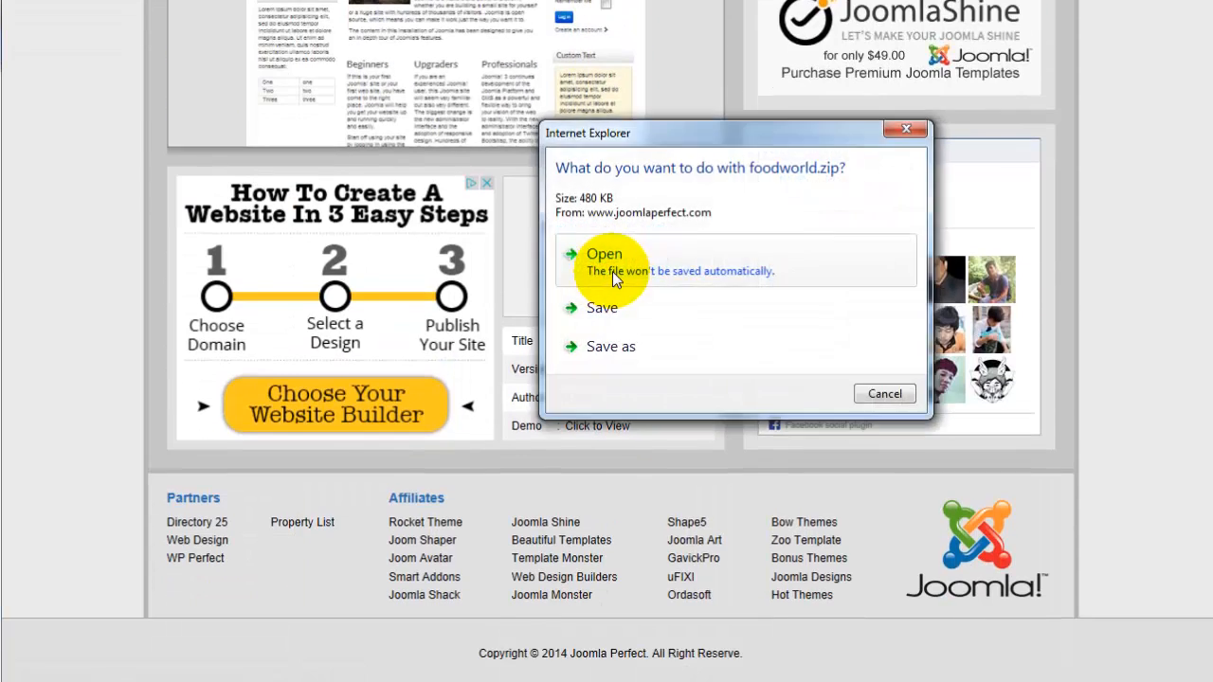
pyautogui.moveTo(849, 201)
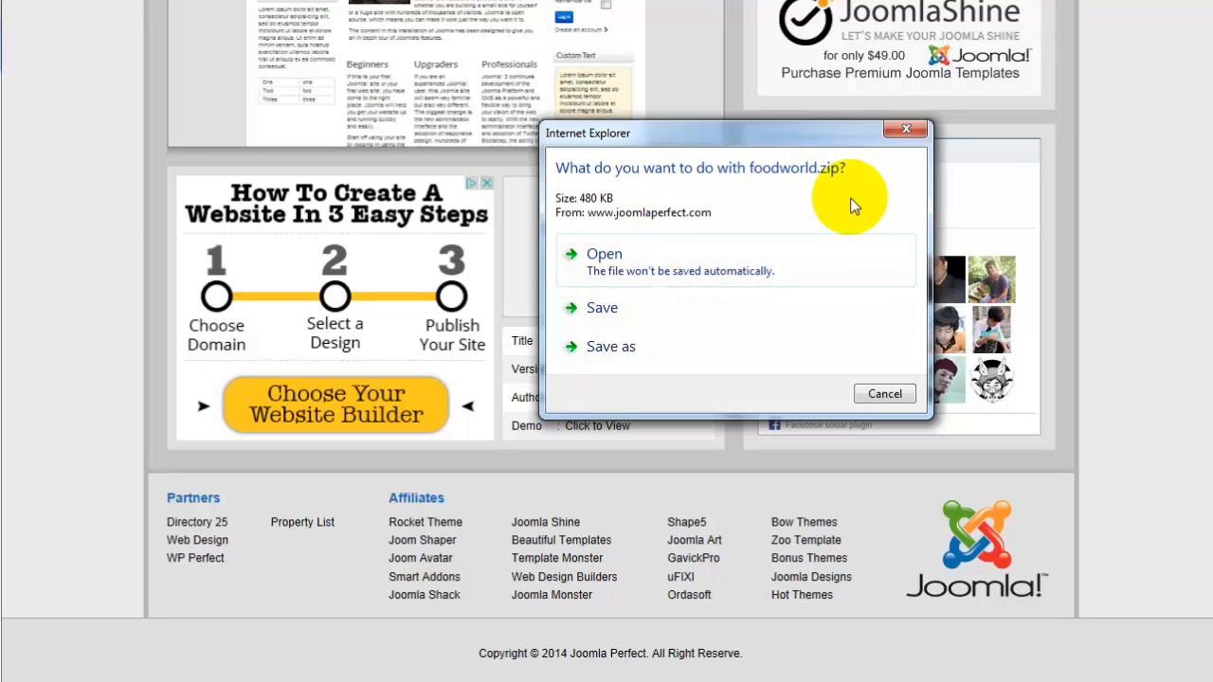
pyautogui.moveTo(811, 224)
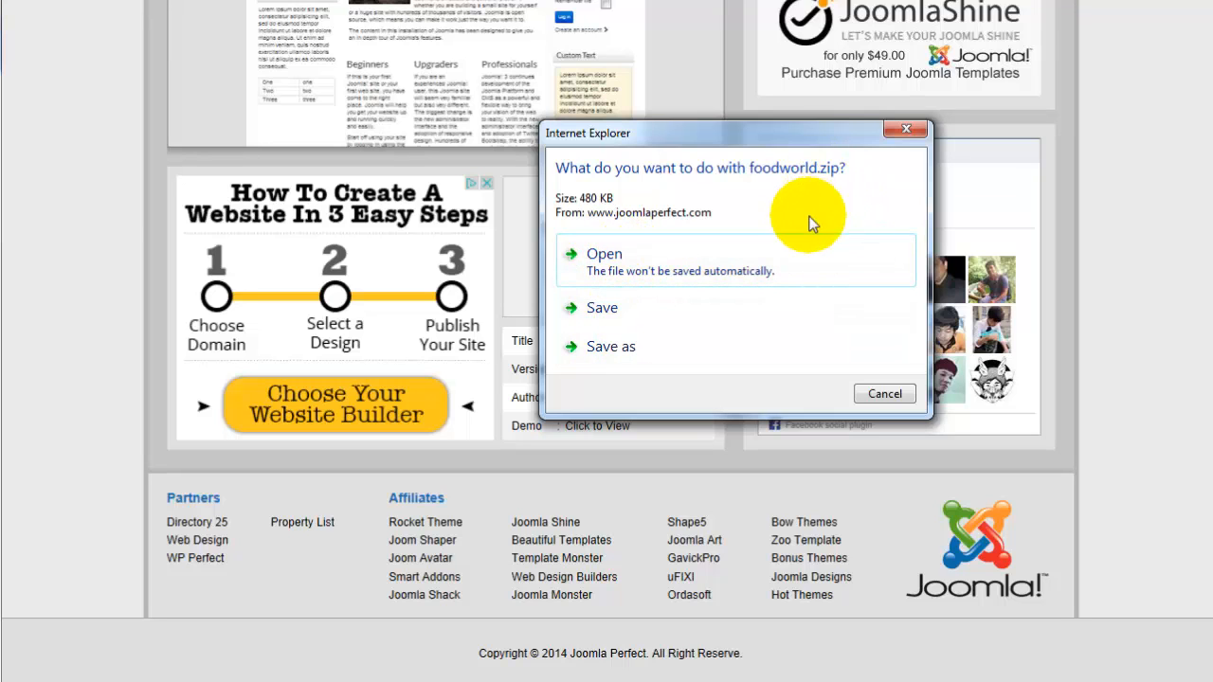
pyautogui.click(883, 392)
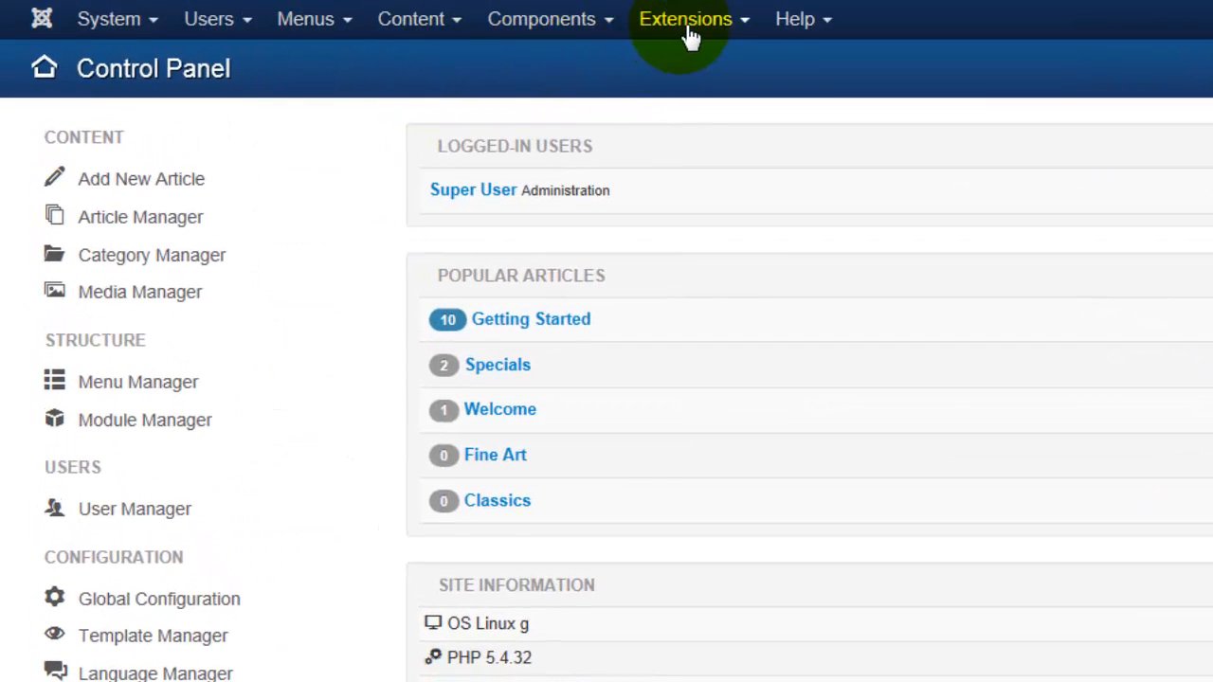
pyautogui.moveTo(678, 180)
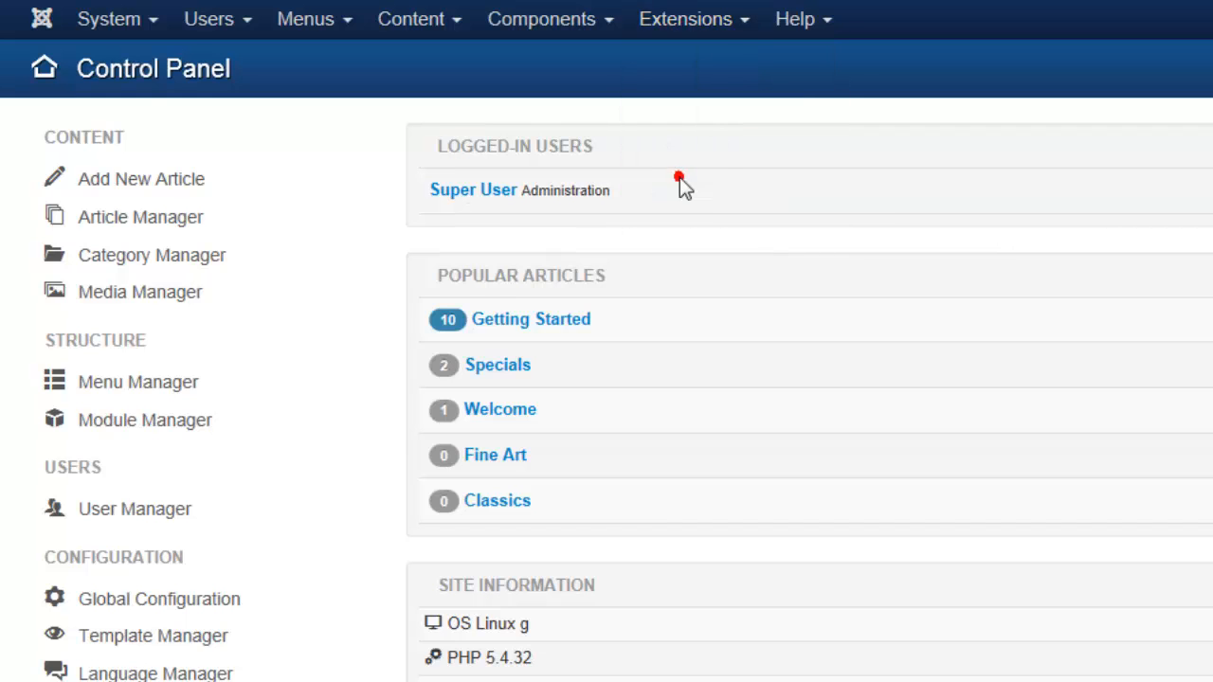
# - Show the Template Manager Styles list with Beez3, Hathor, isis and protostar
pyautogui.click(152, 635)
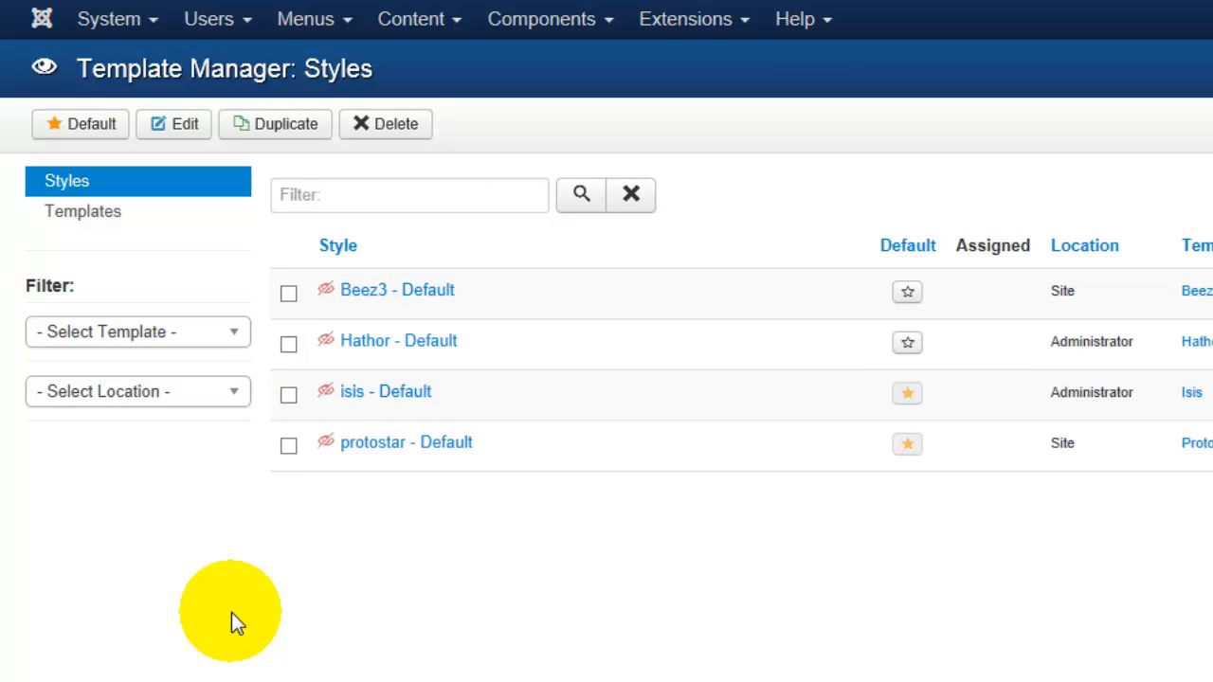
pyautogui.moveTo(303, 488)
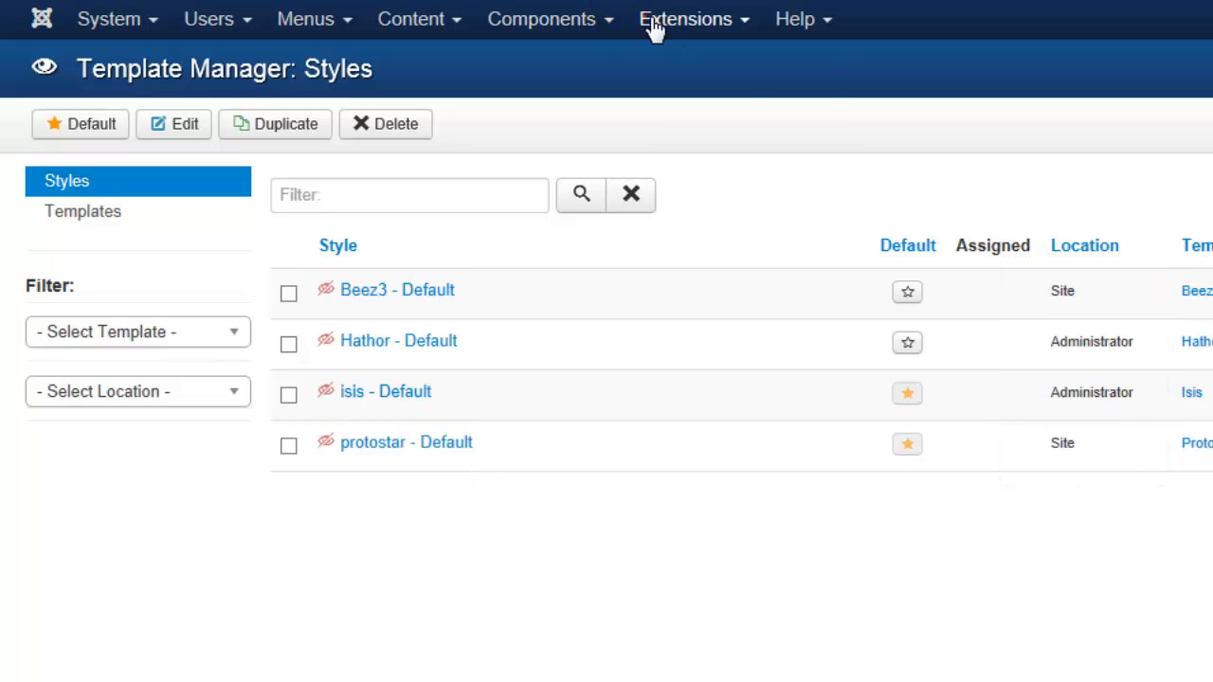
# - In Extension Manager Install, choose foodworld.zip from the desktop and upload it
pyautogui.click(684, 19)
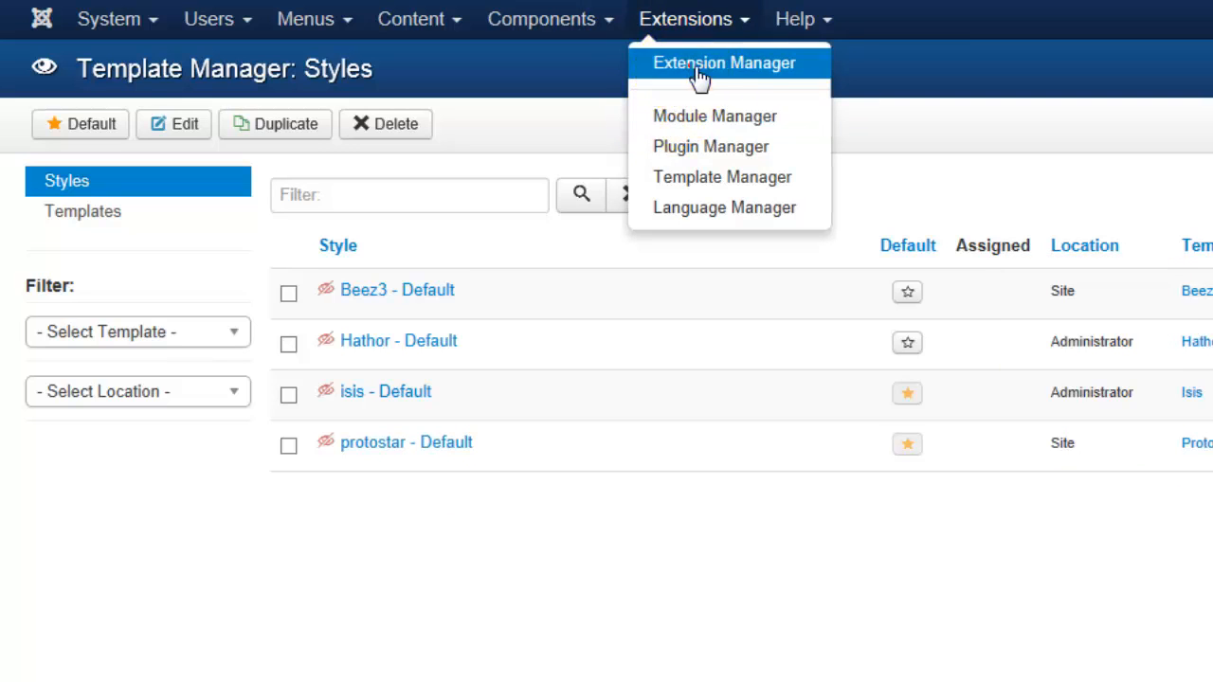
pyautogui.click(724, 62)
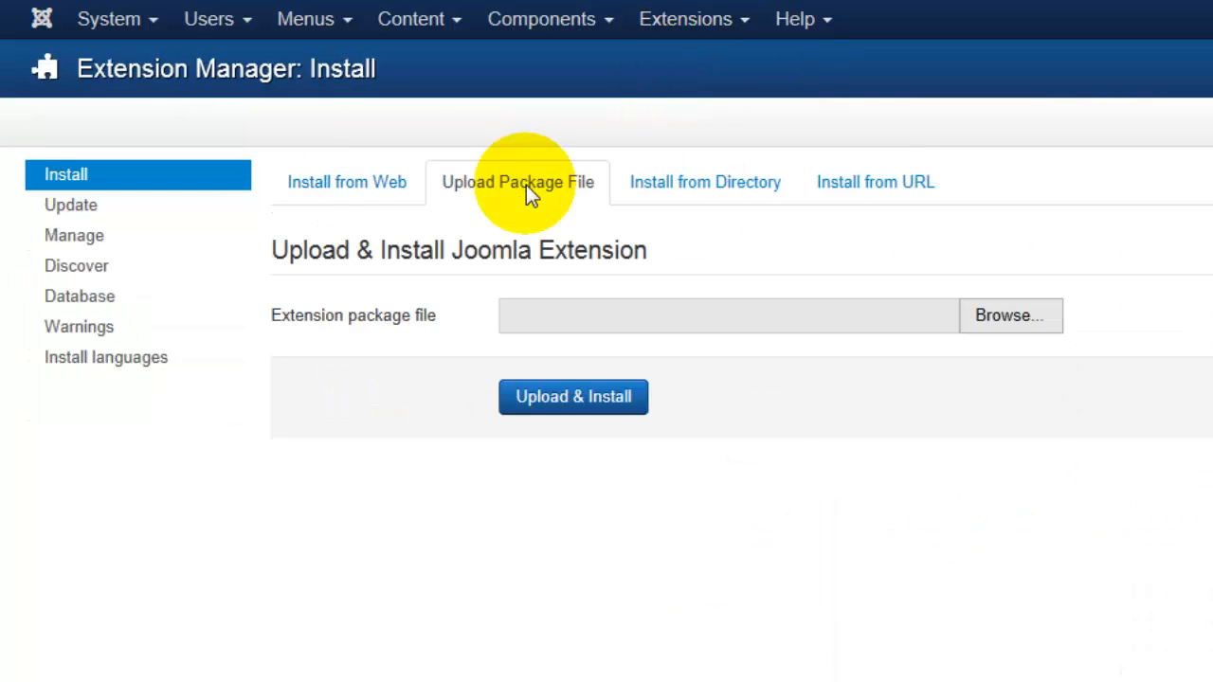
pyautogui.moveTo(451, 136)
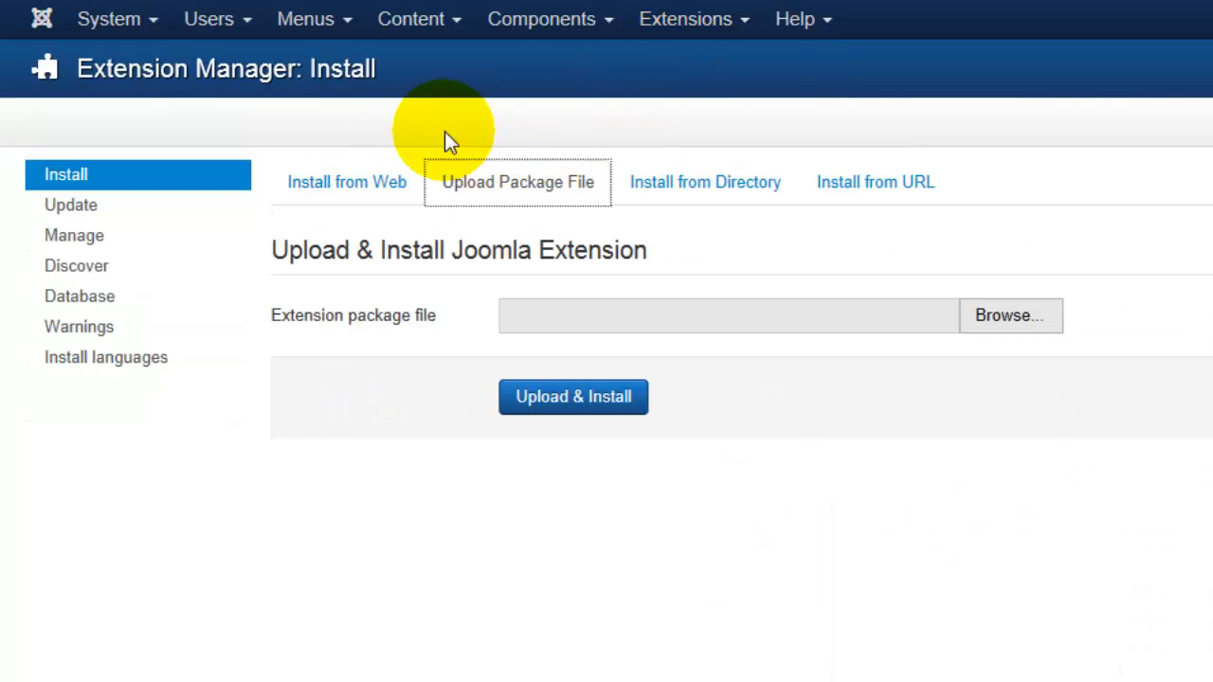
pyautogui.click(1008, 315)
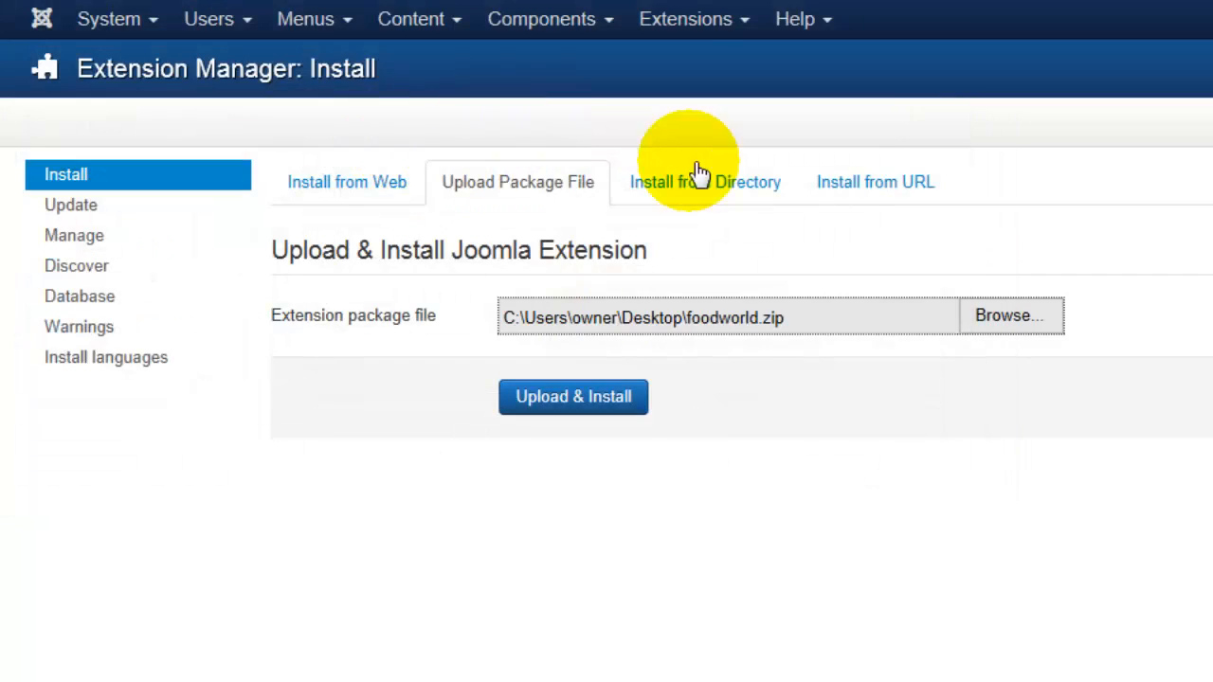
pyautogui.click(572, 396)
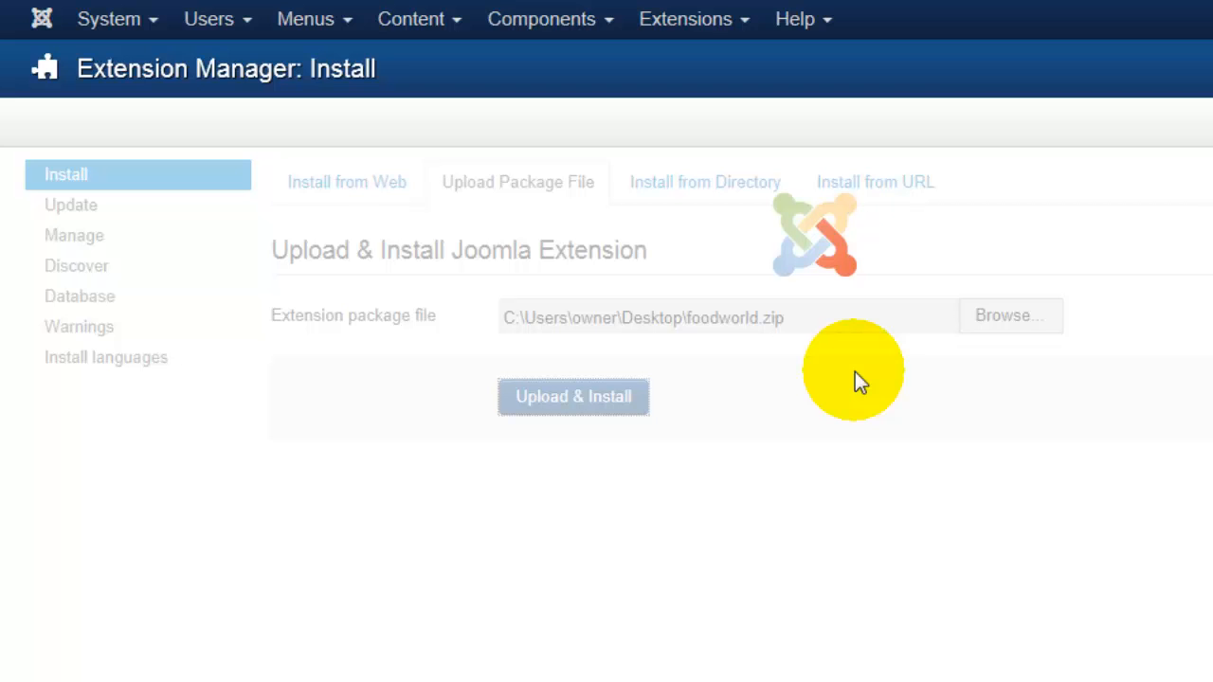
# - Finish the Food World template install and confirm the success message
pyautogui.click(572, 396)
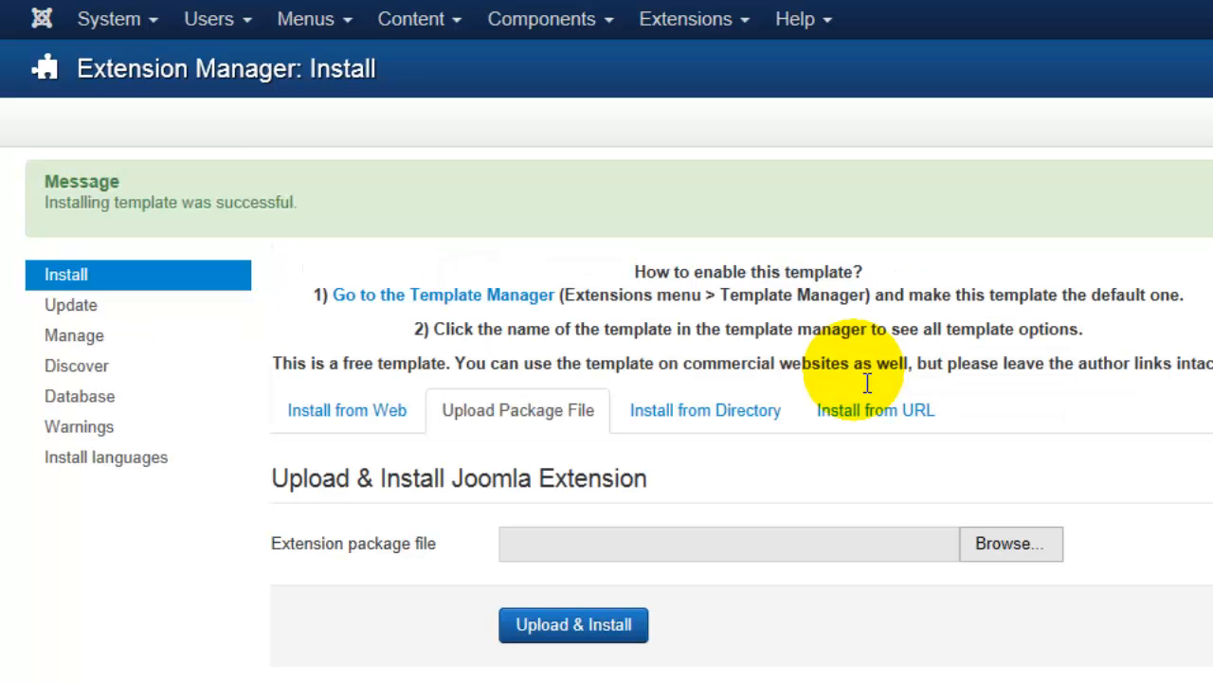
pyautogui.moveTo(623, 178)
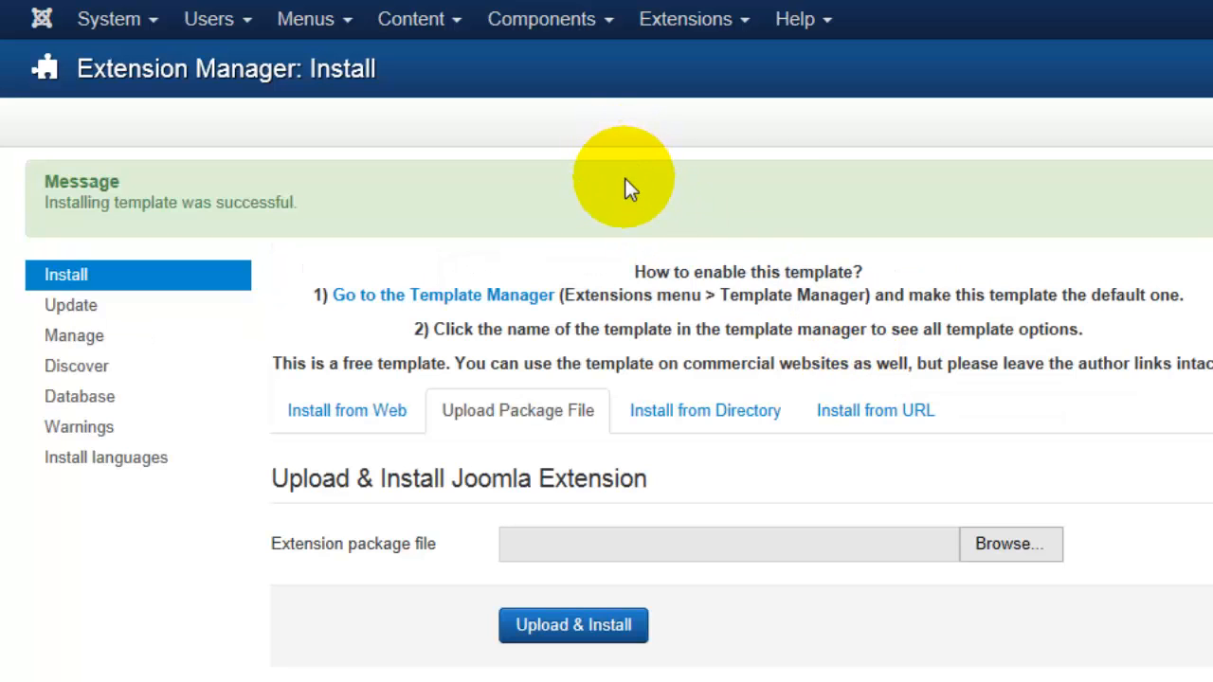
pyautogui.moveTo(603, 330)
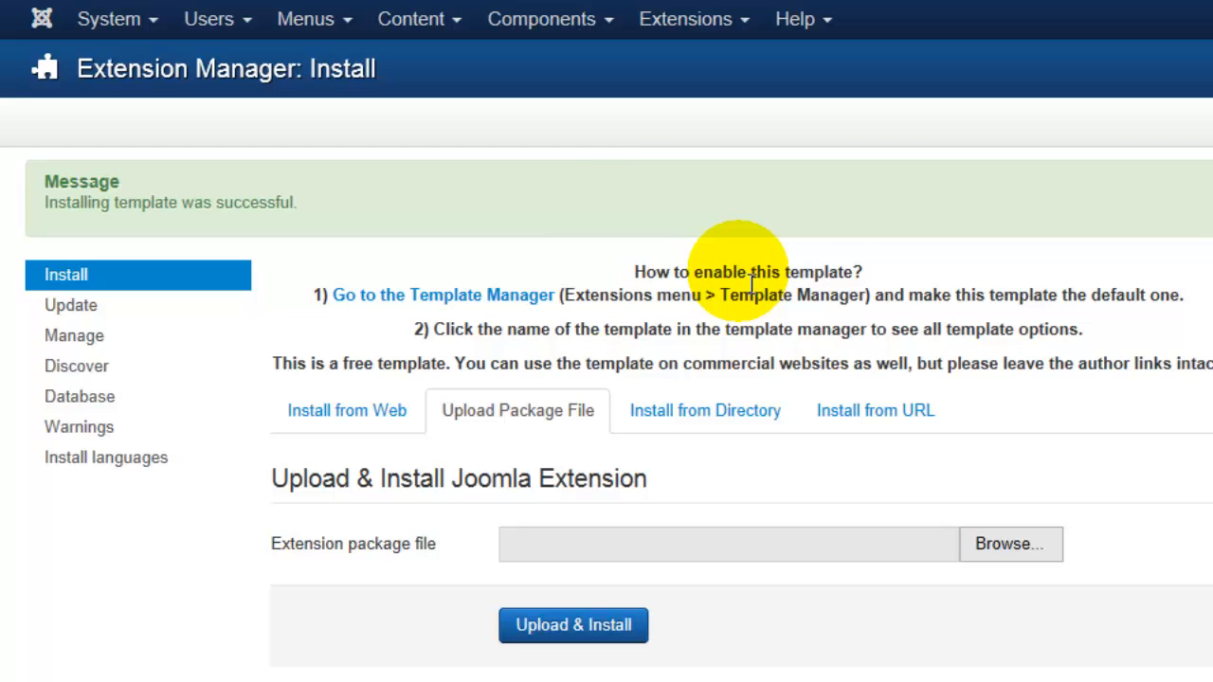
pyautogui.moveTo(512, 299)
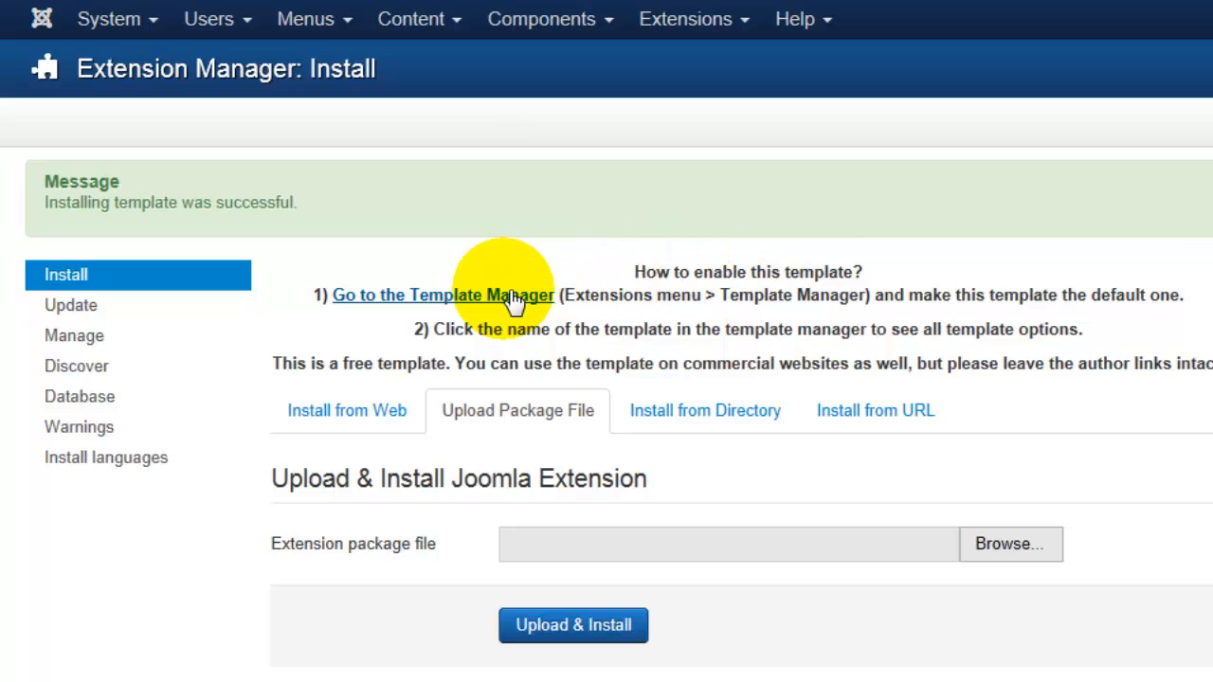
pyautogui.moveTo(599, 307)
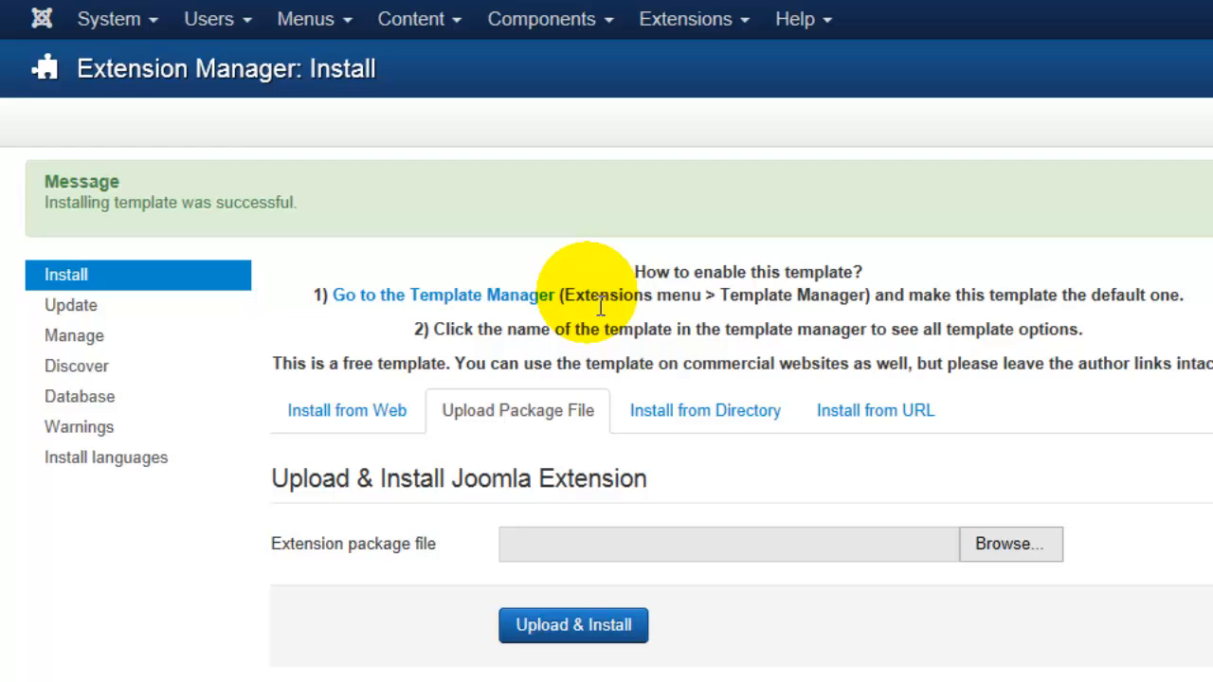
pyautogui.moveTo(1194, 199)
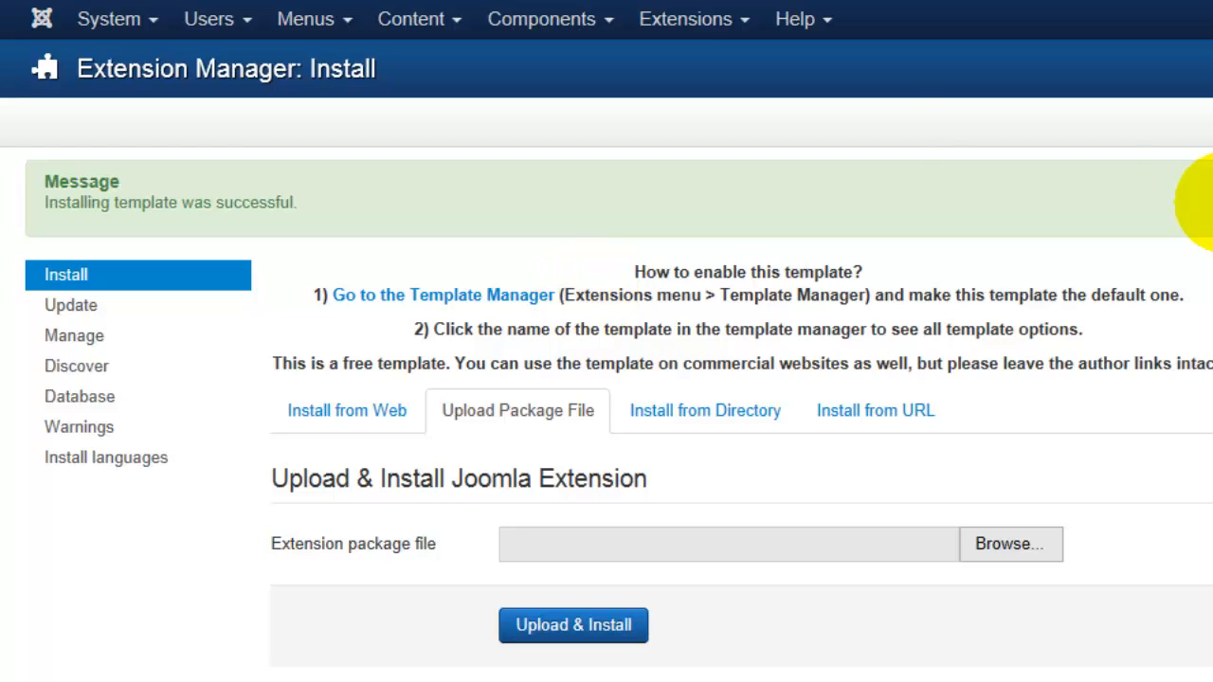
pyautogui.click(684, 19)
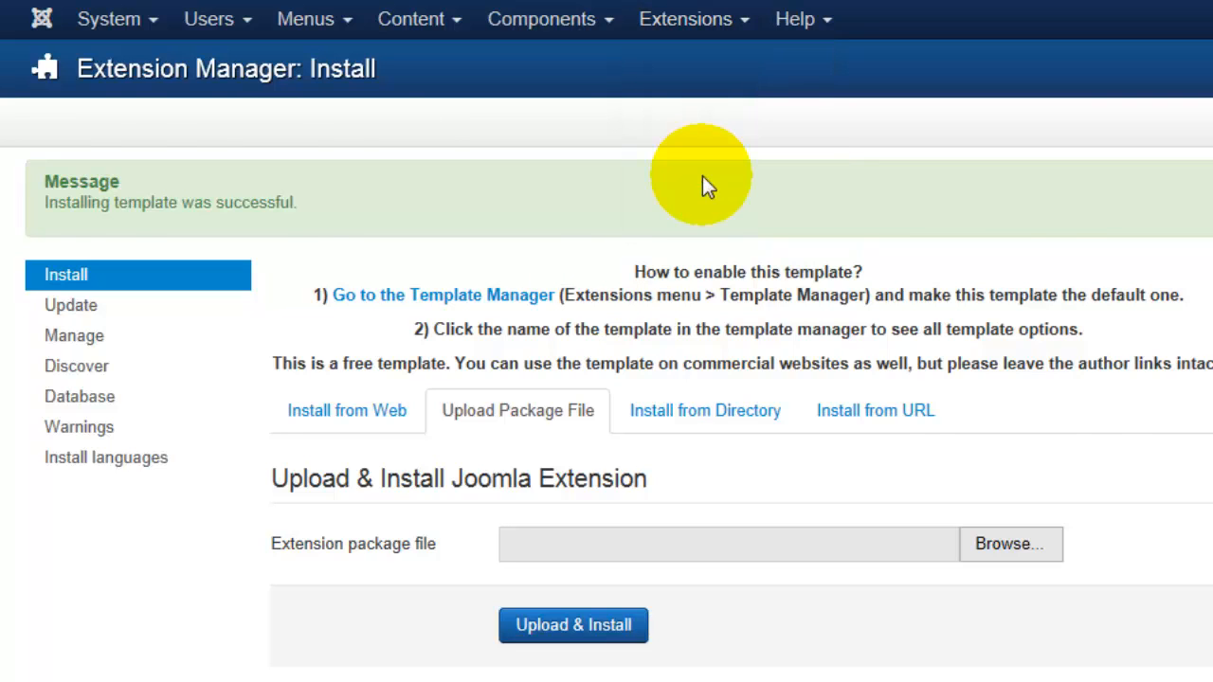
# - From the Template Manager, star FoodWorld - Default as the default site style
pyautogui.click(444, 296)
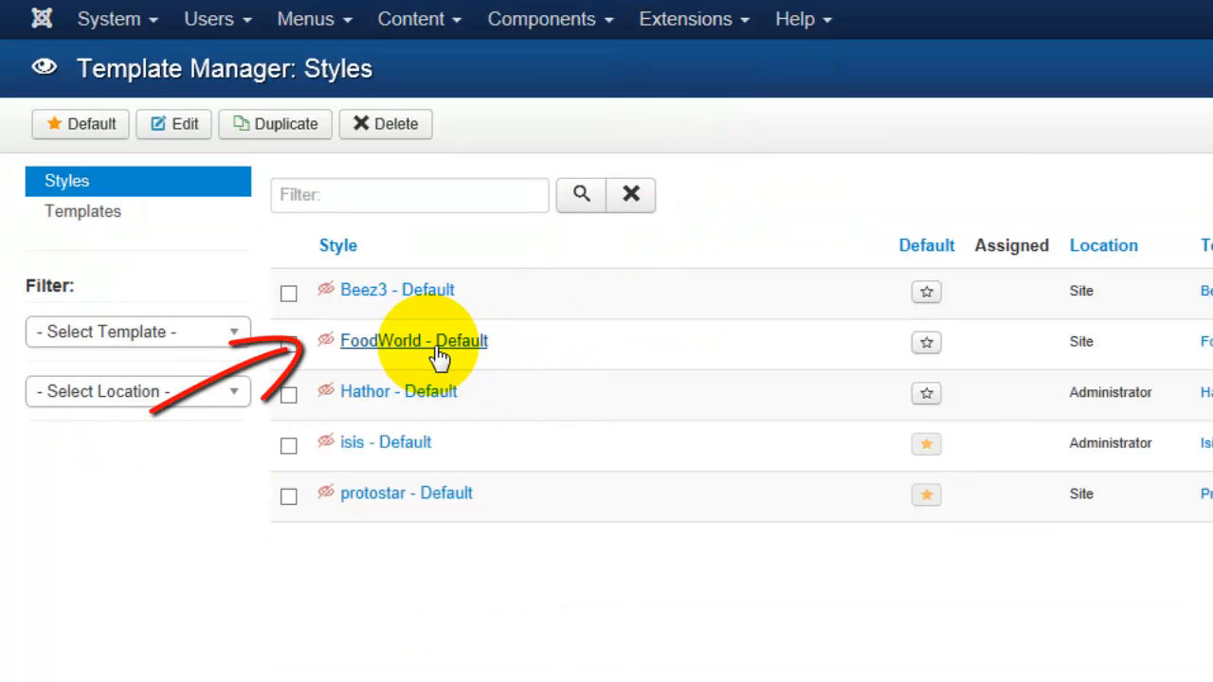
pyautogui.moveTo(534, 341)
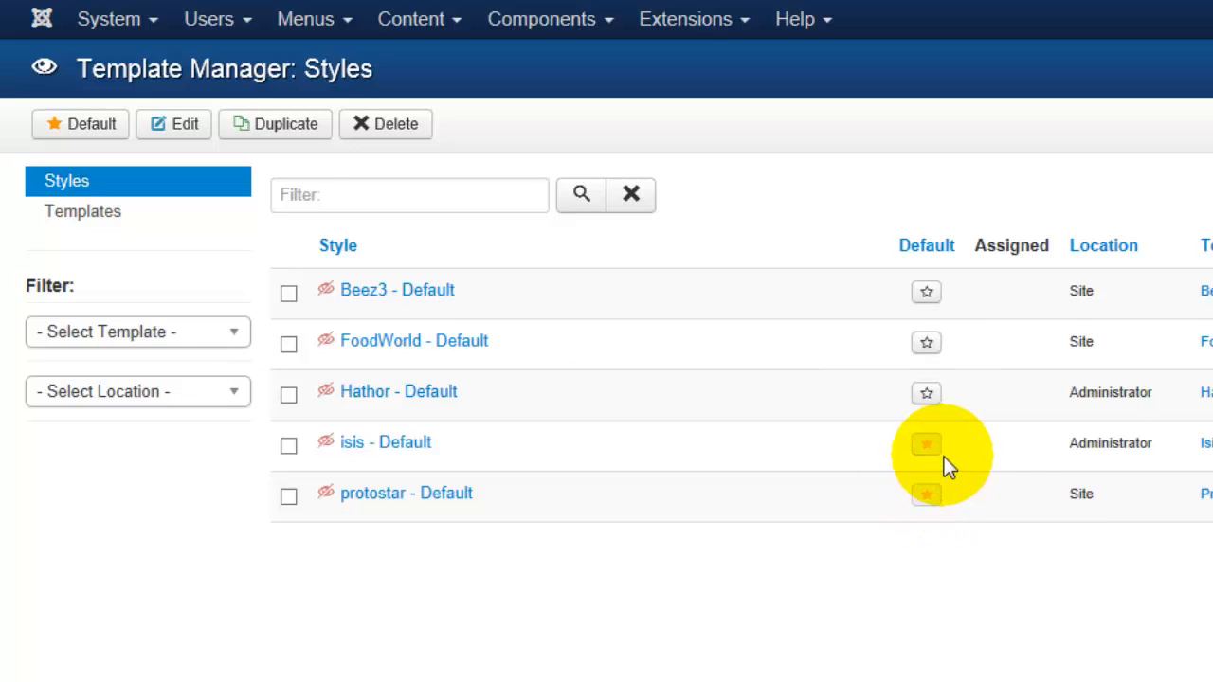
pyautogui.click(925, 444)
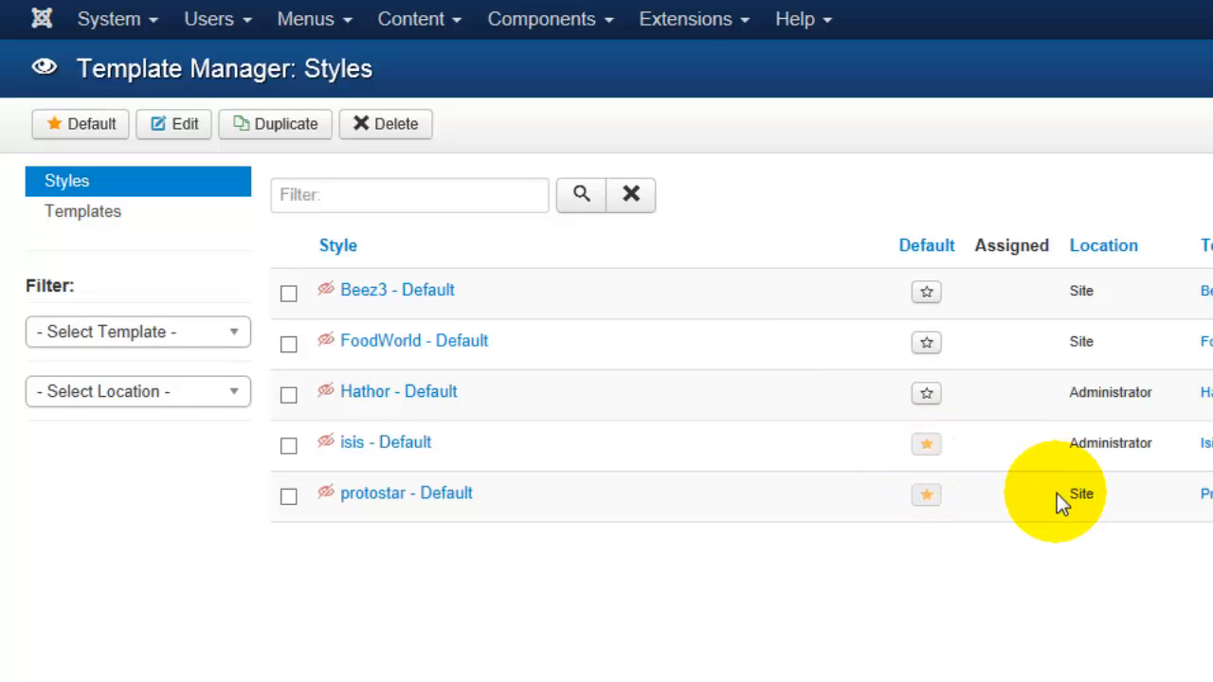
pyautogui.moveTo(1064, 464)
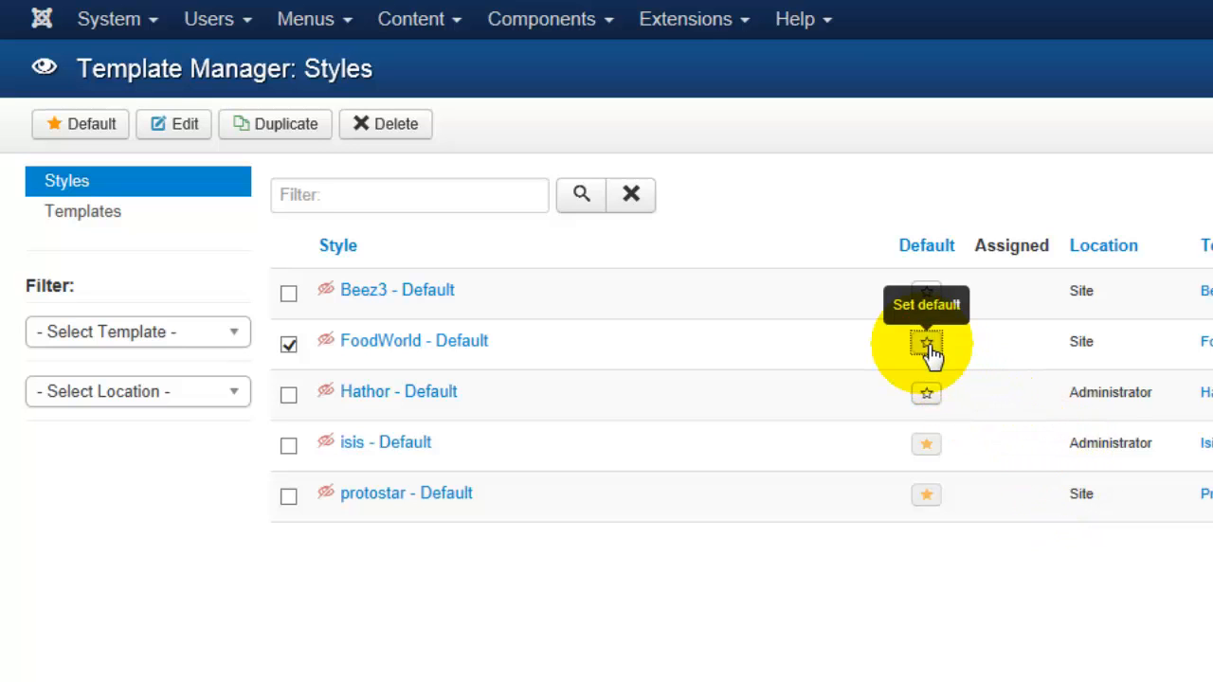
pyautogui.click(924, 341)
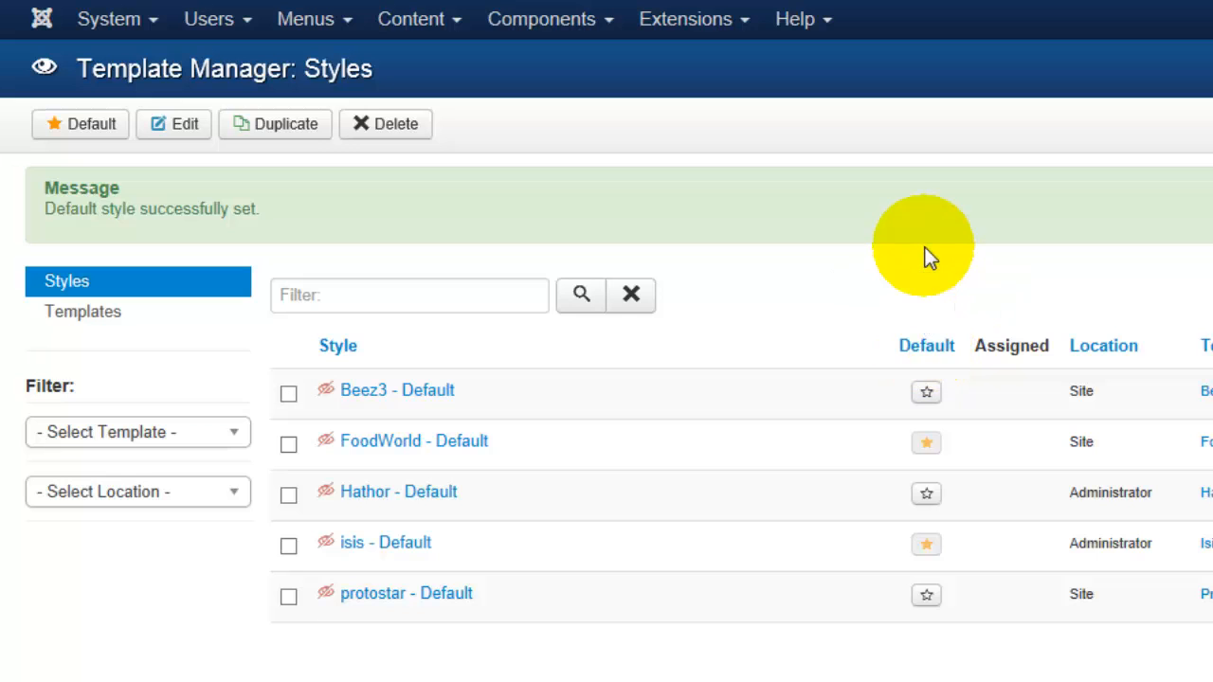
pyautogui.moveTo(857, 155)
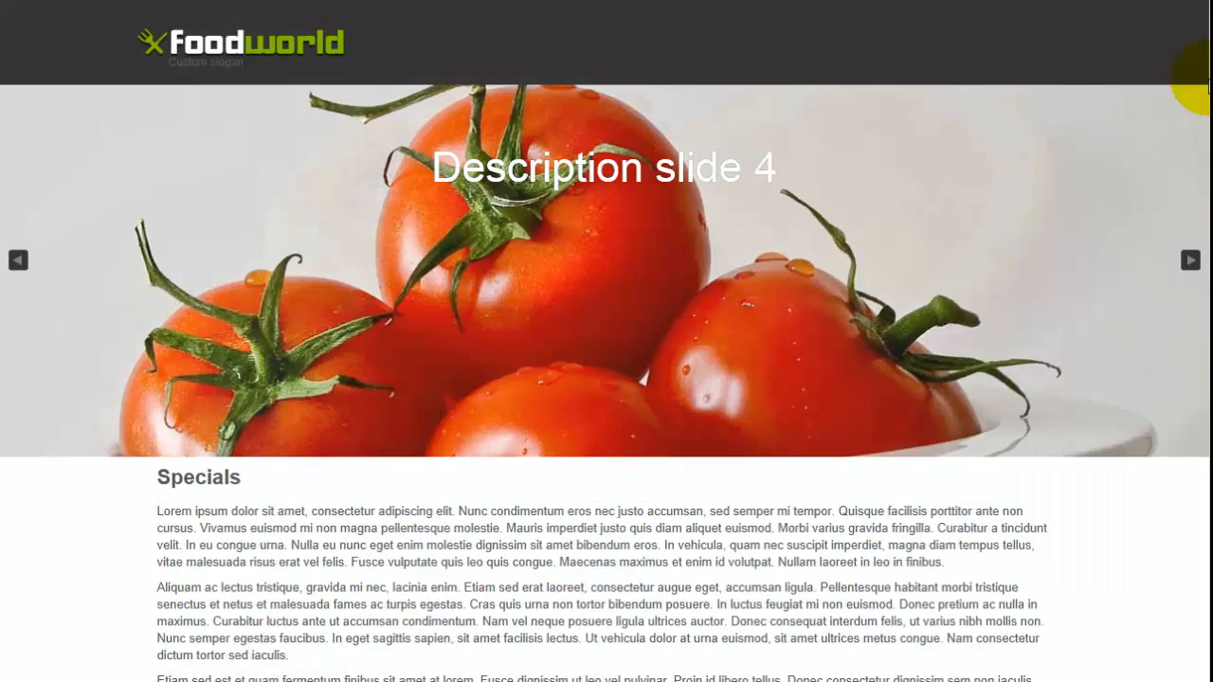
# - View the live site rendering Food World with its logo and food slideshow
pyautogui.click(1190, 259)
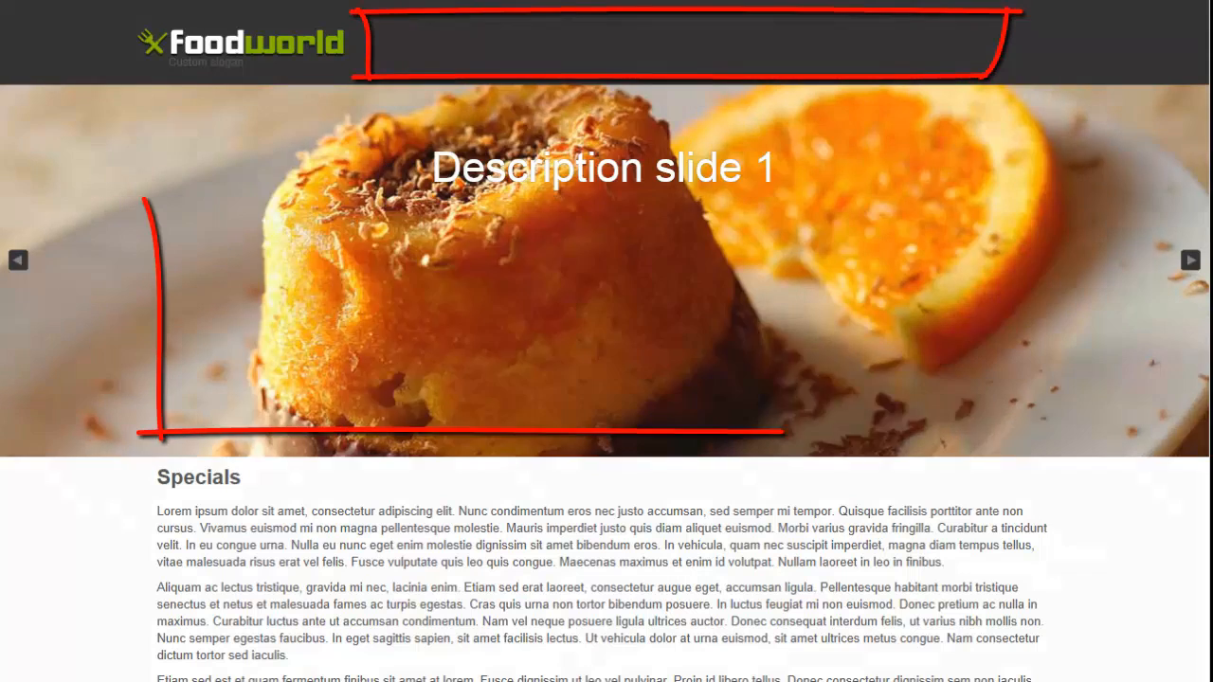
pyautogui.click(1190, 259)
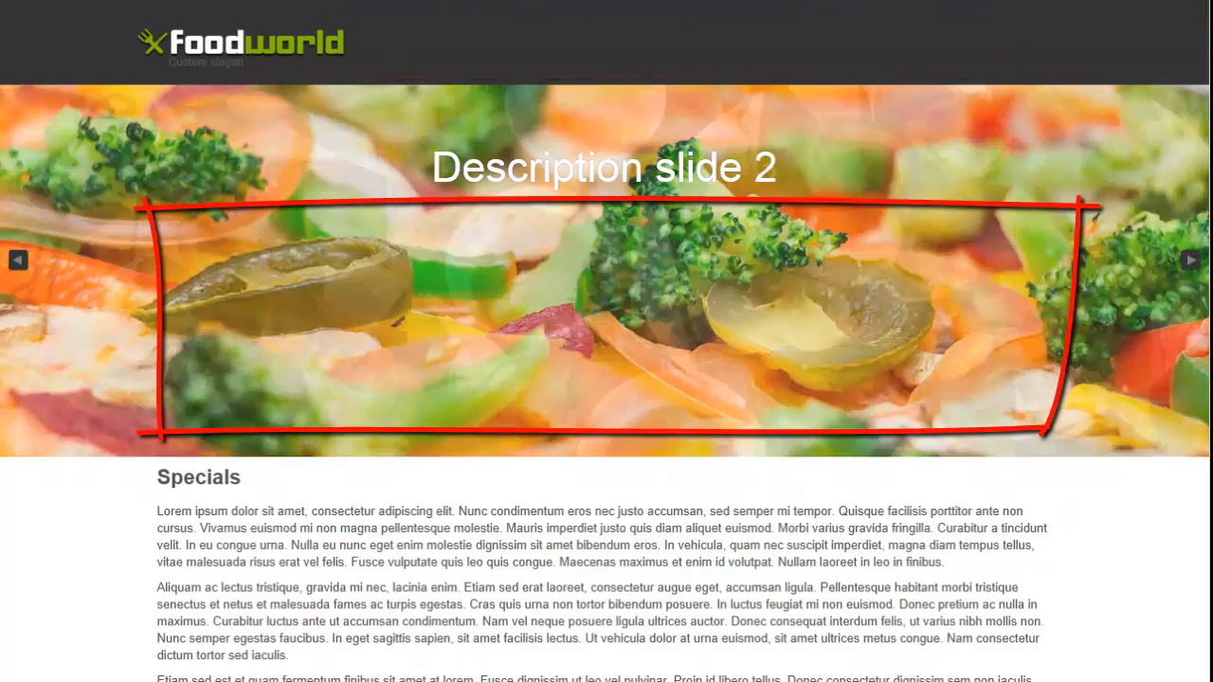
pyautogui.click(1190, 260)
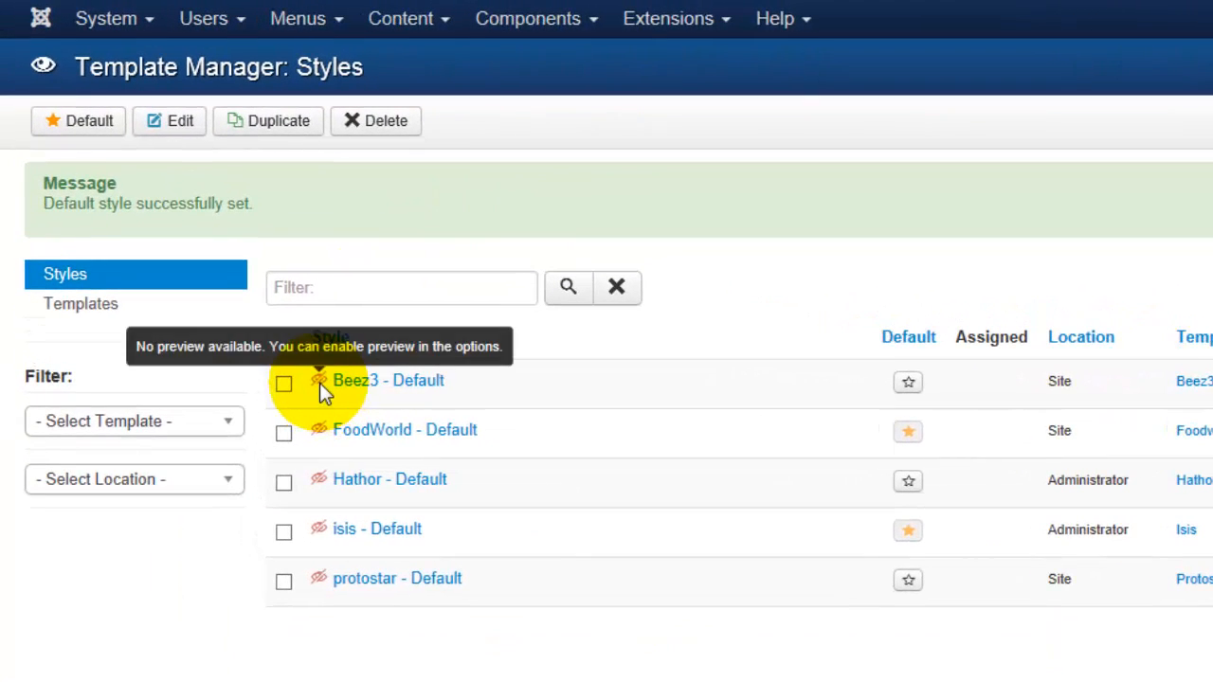
pyautogui.moveTo(330, 338)
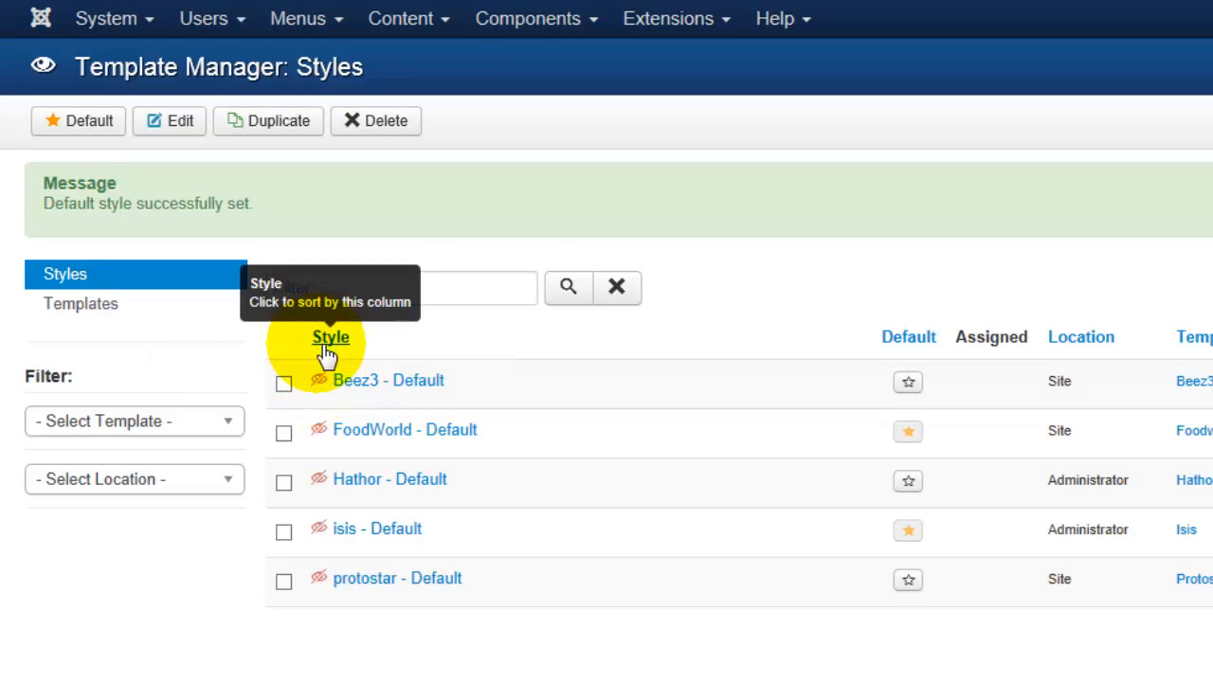
pyautogui.moveTo(319, 379)
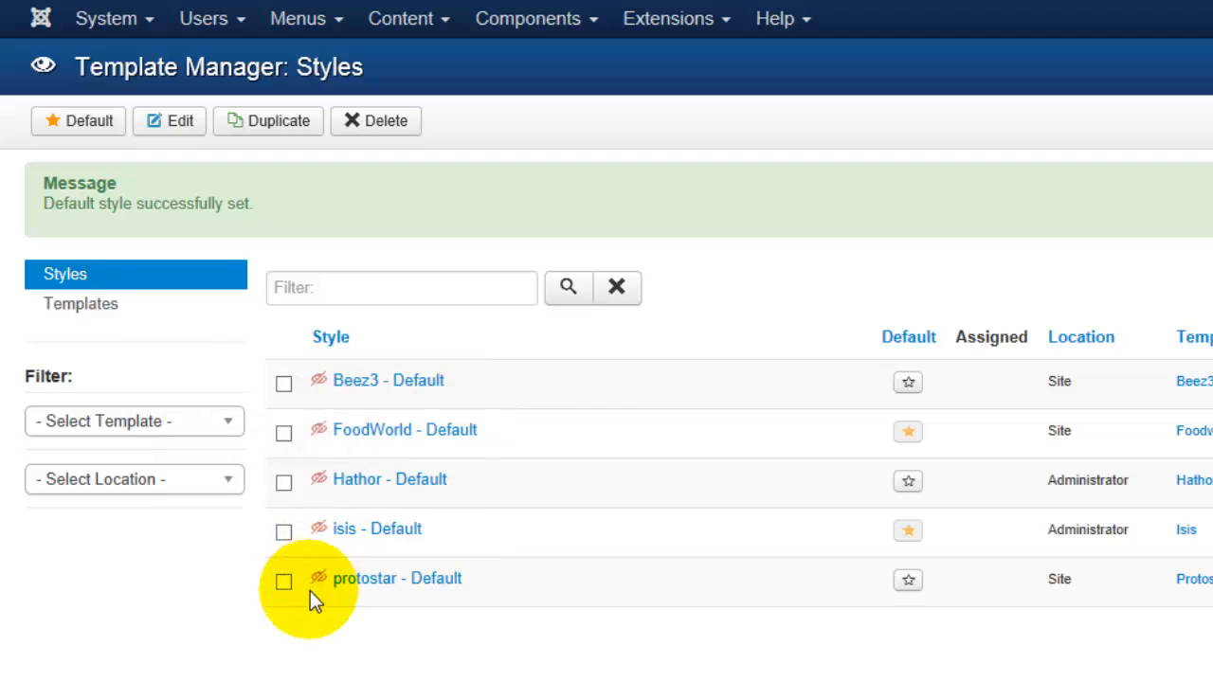
pyautogui.moveTo(314, 610)
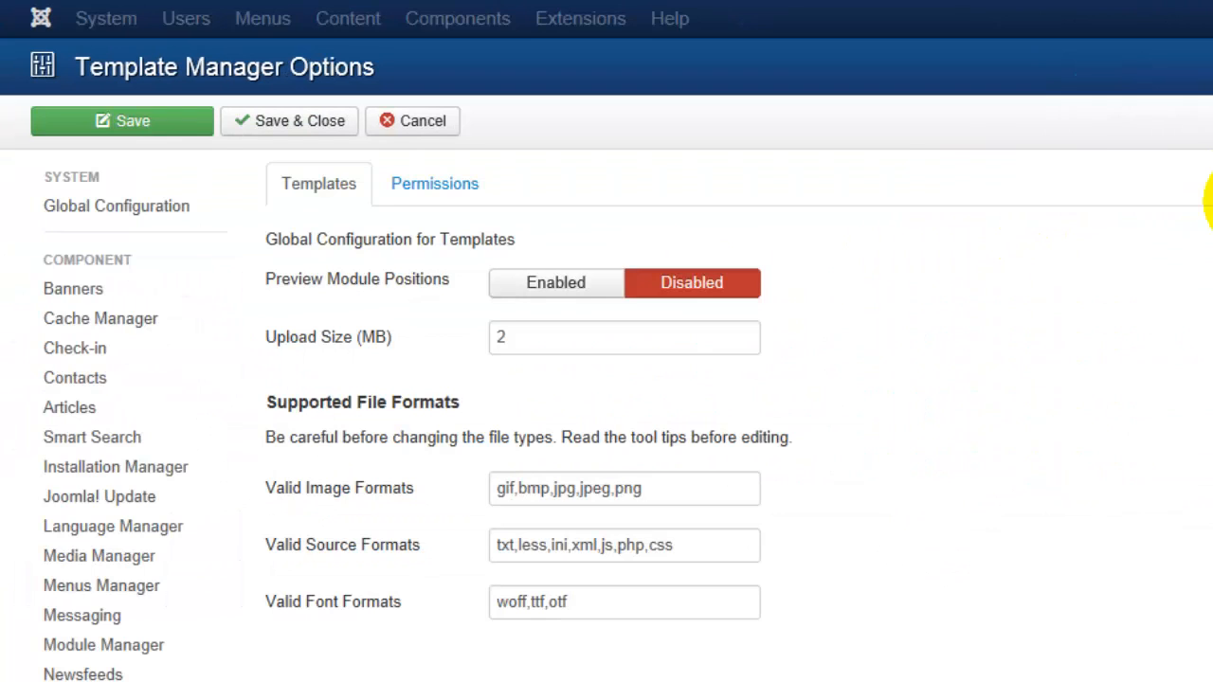
pyautogui.moveTo(643, 201)
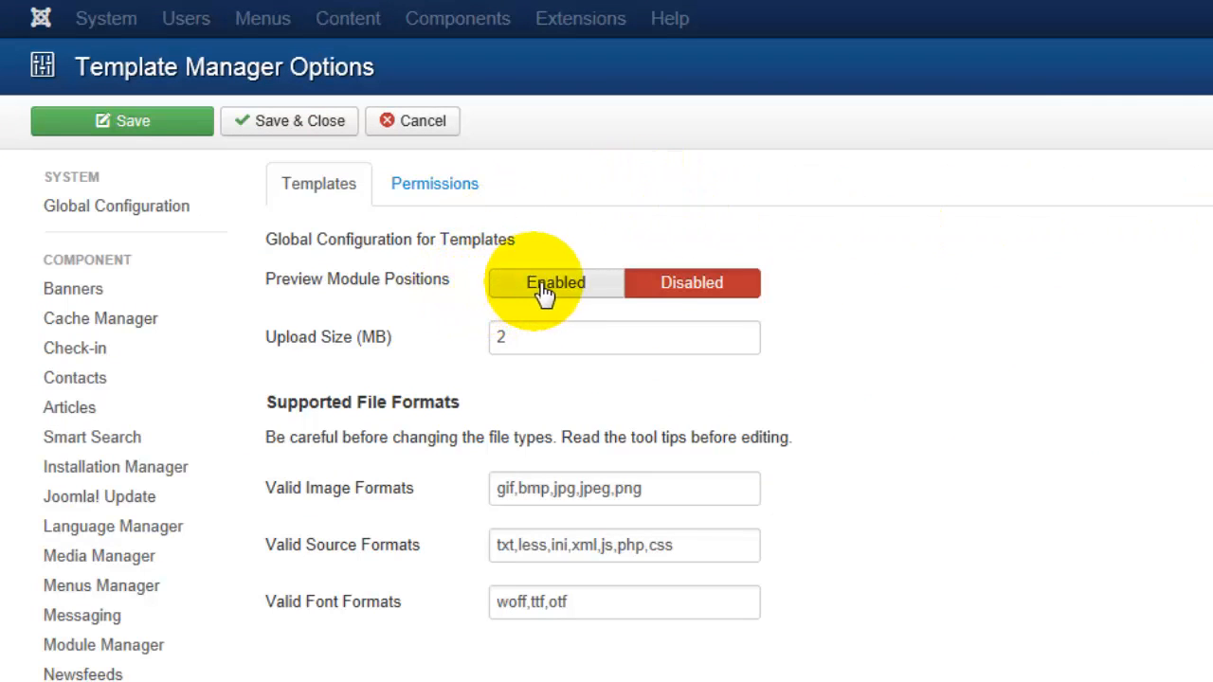
# - Set Preview Module Positions to Enabled in Template Manager Options
pyautogui.click(555, 282)
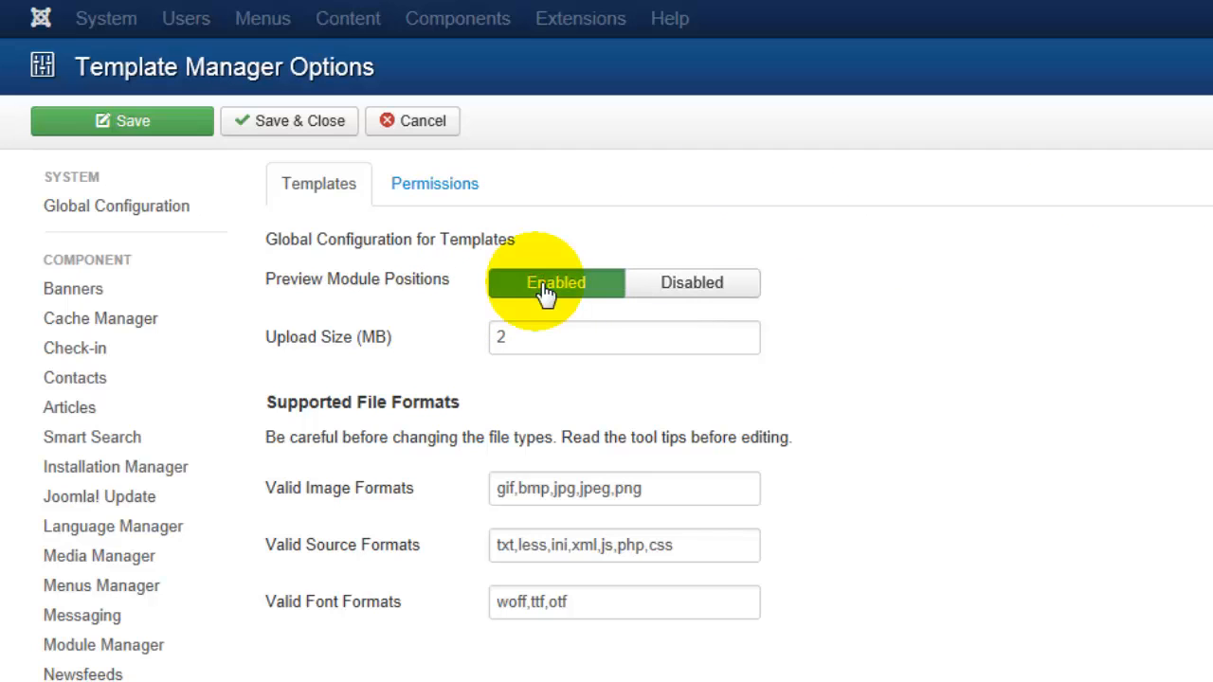
pyautogui.moveTo(324, 128)
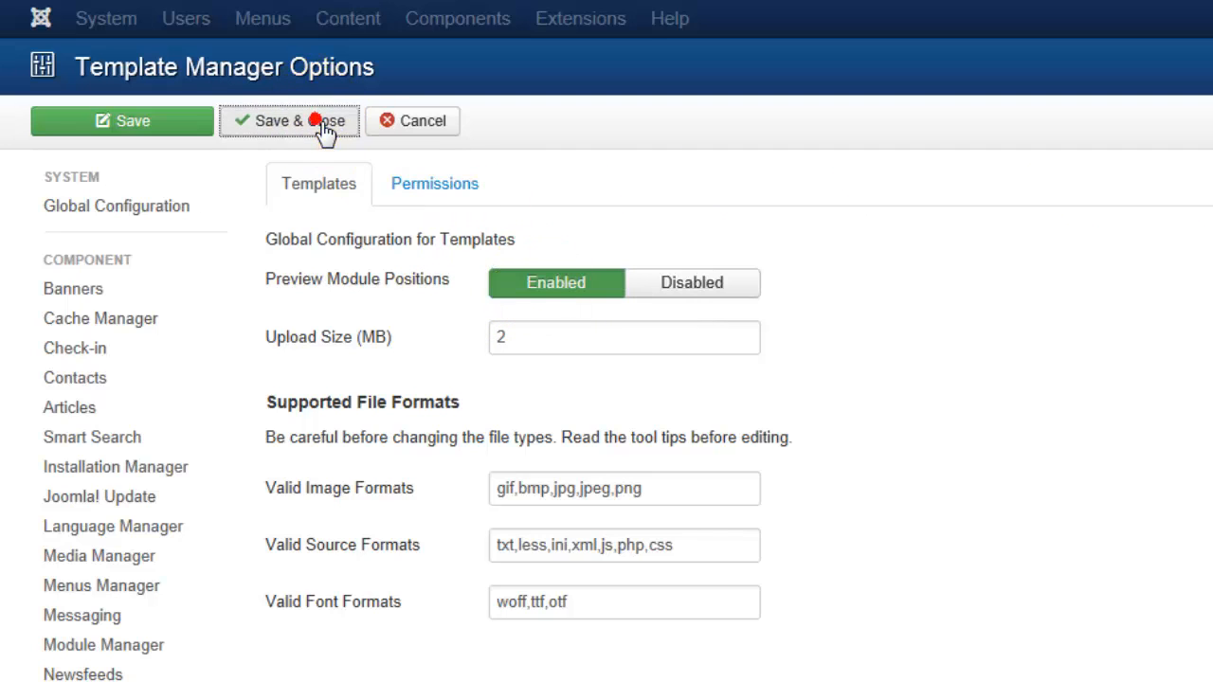
# - Save the template options and launch the FoodWorld - Default position preview
pyautogui.click(288, 121)
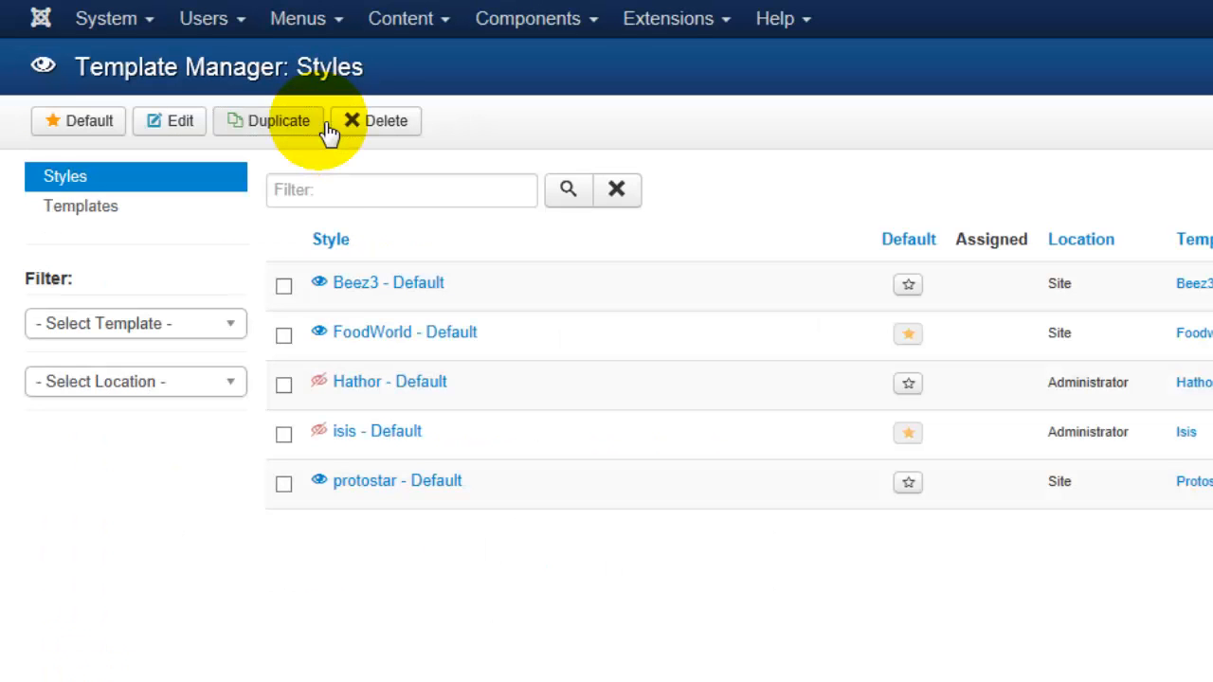
pyautogui.moveTo(318, 334)
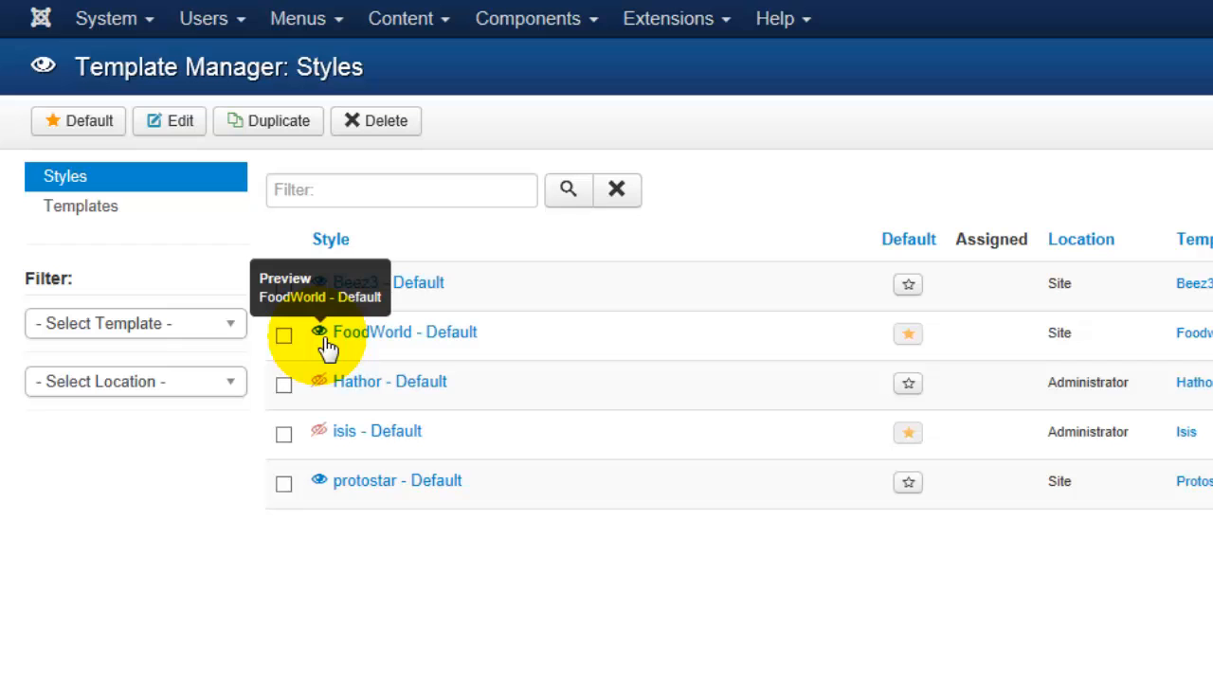
pyautogui.click(318, 334)
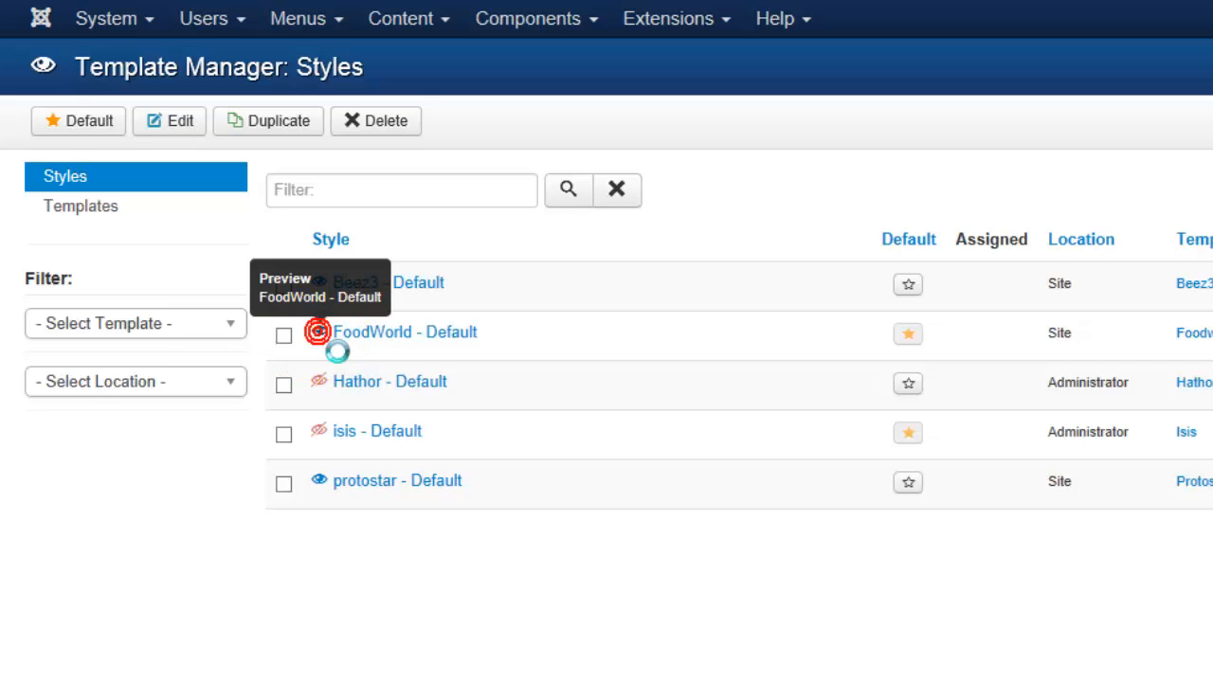
pyautogui.click(318, 334)
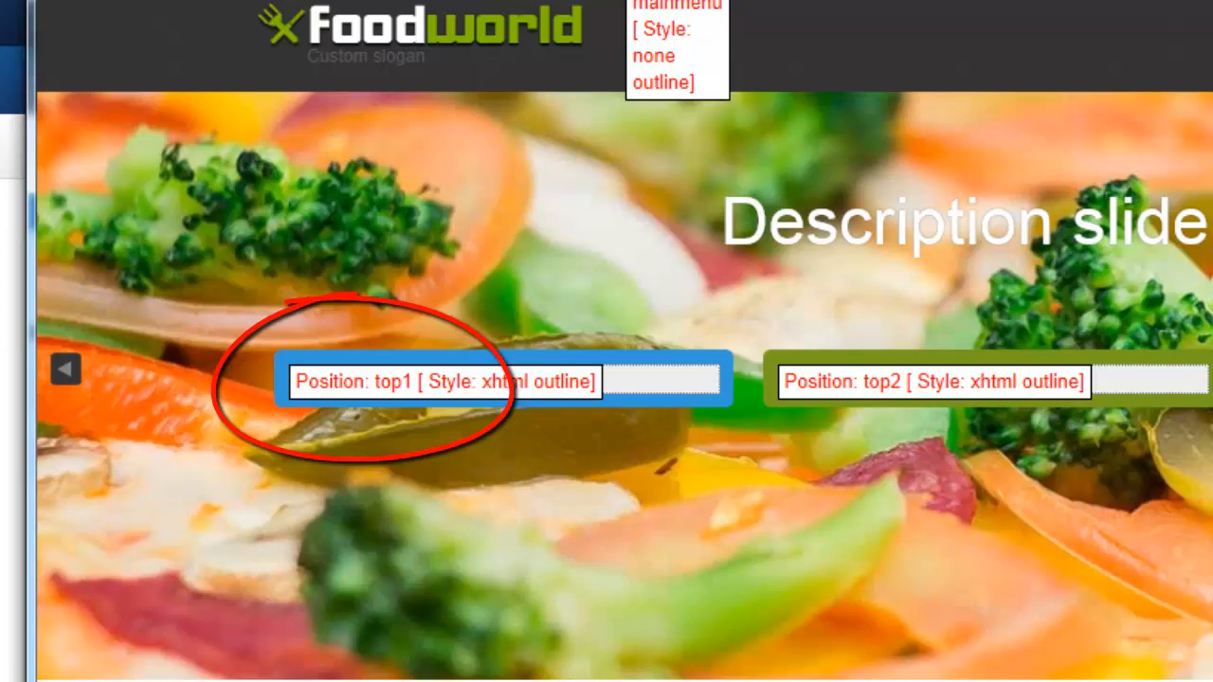
pyautogui.scroll(-3)
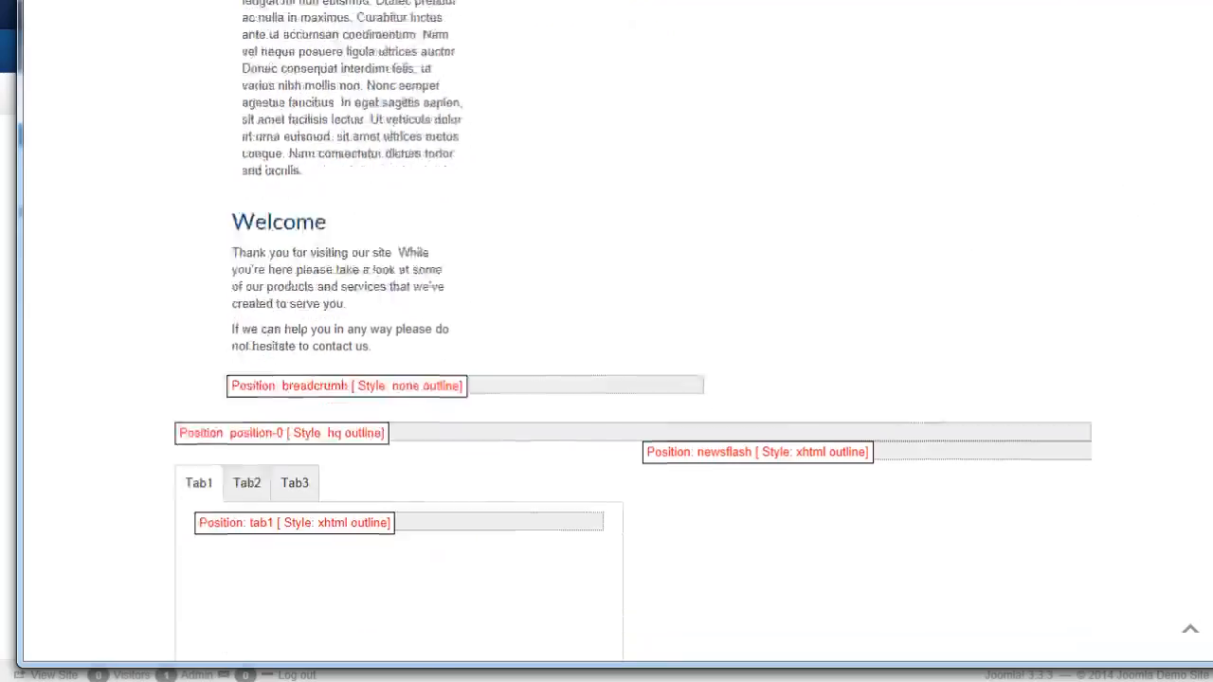
pyautogui.scroll(-3)
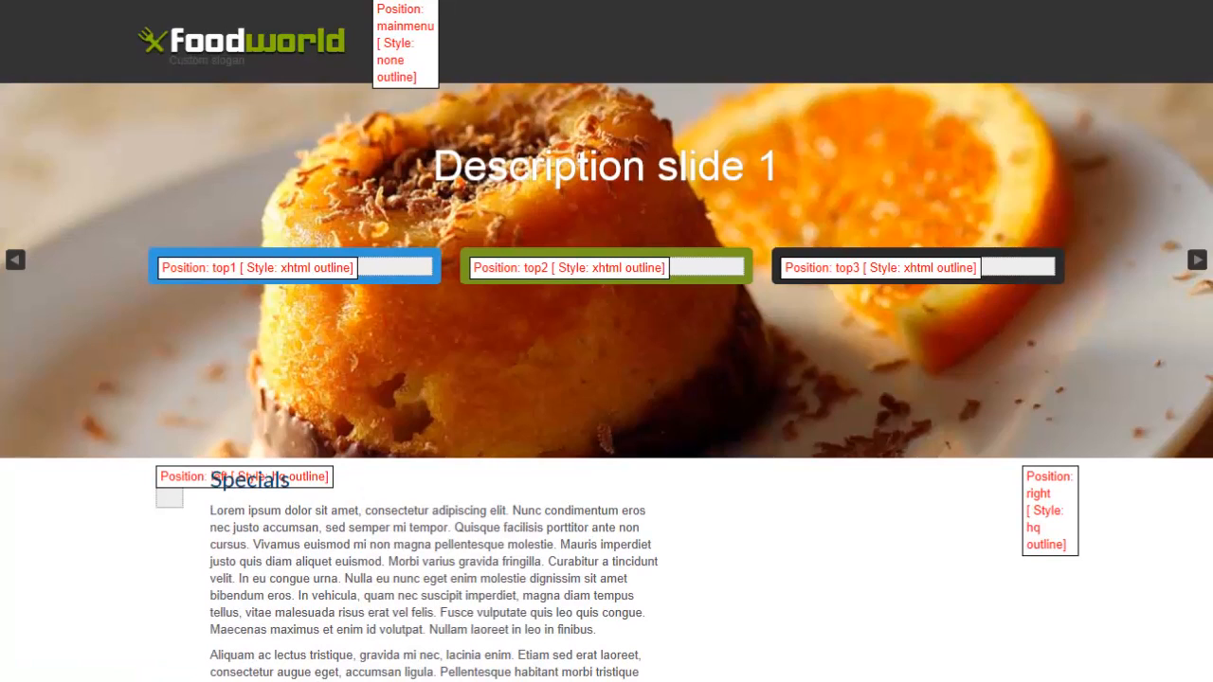
pyautogui.click(1196, 260)
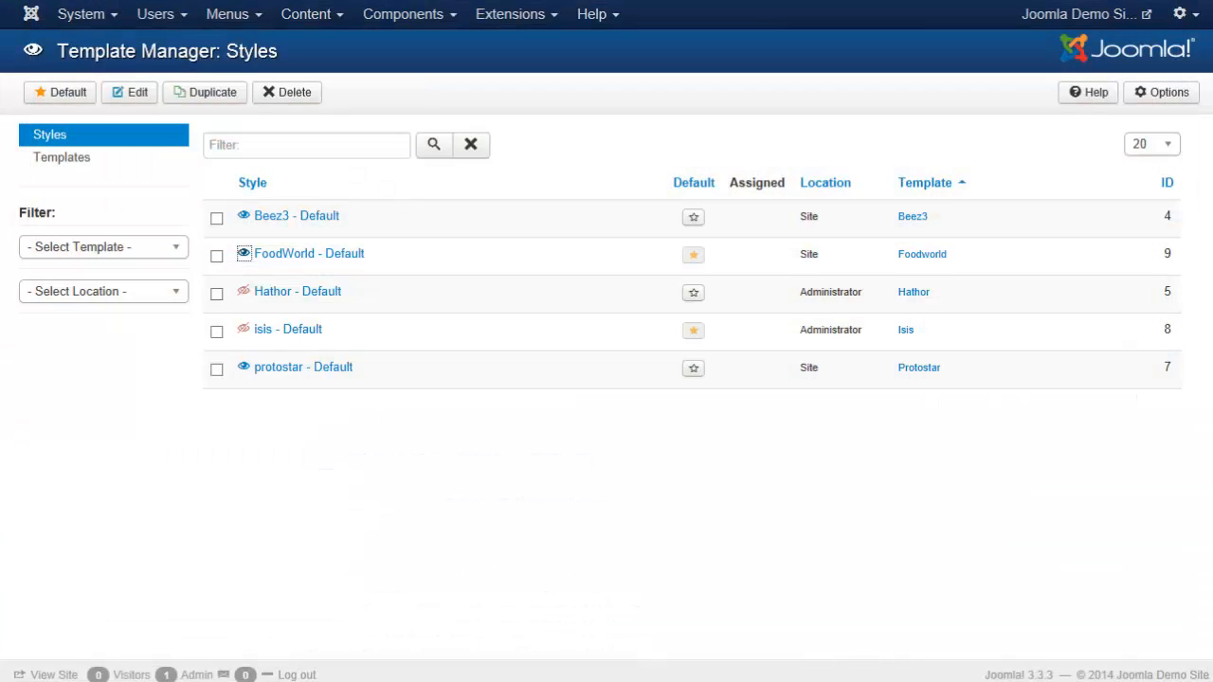
# - In Module Manager, reassign the Main Menu module to the Mainmenu [mainmenu] position
pyautogui.click(510, 13)
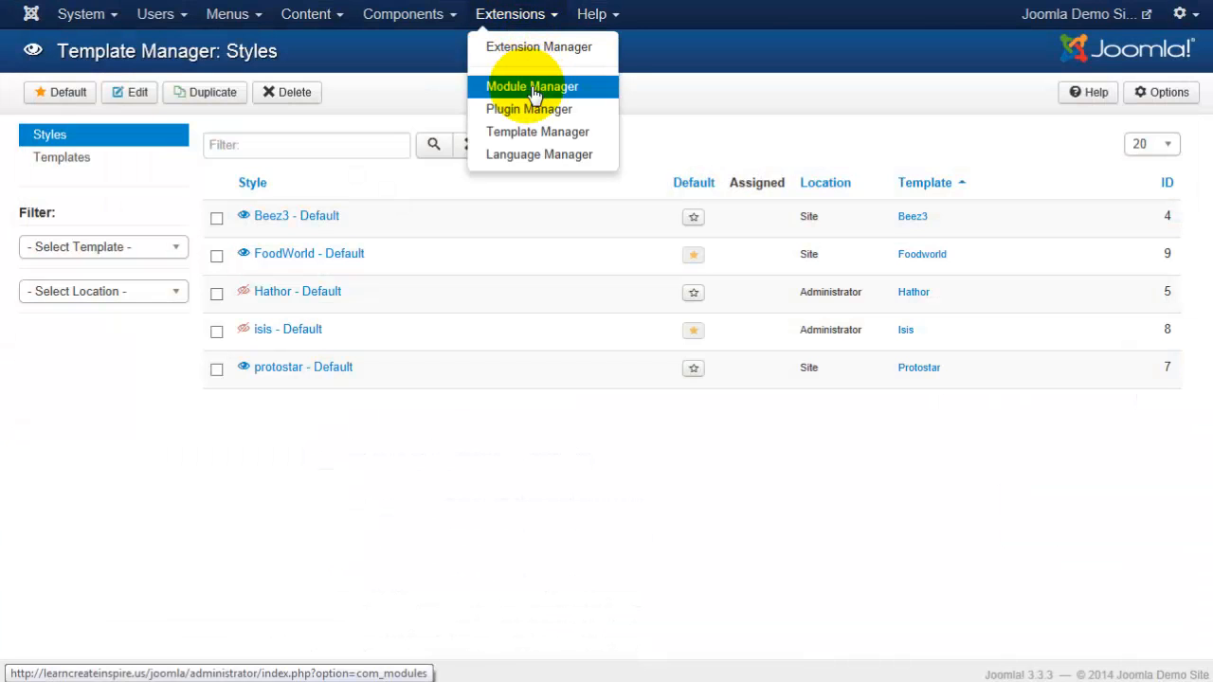
pyautogui.click(531, 87)
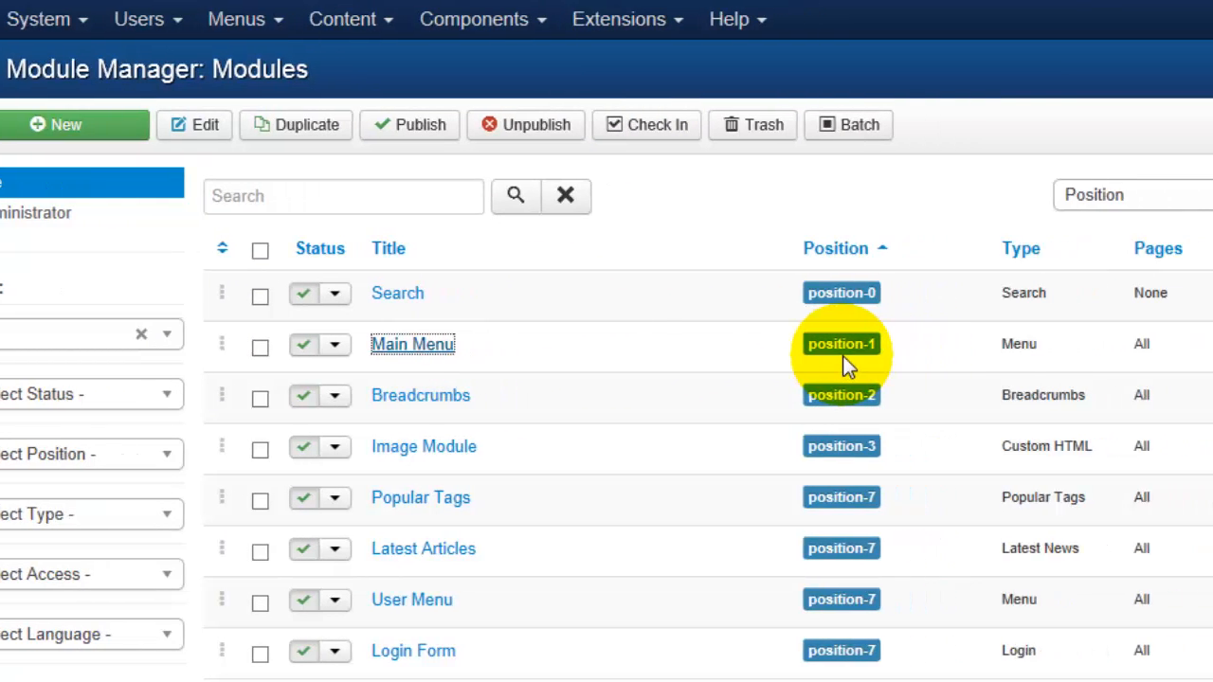
pyautogui.click(413, 345)
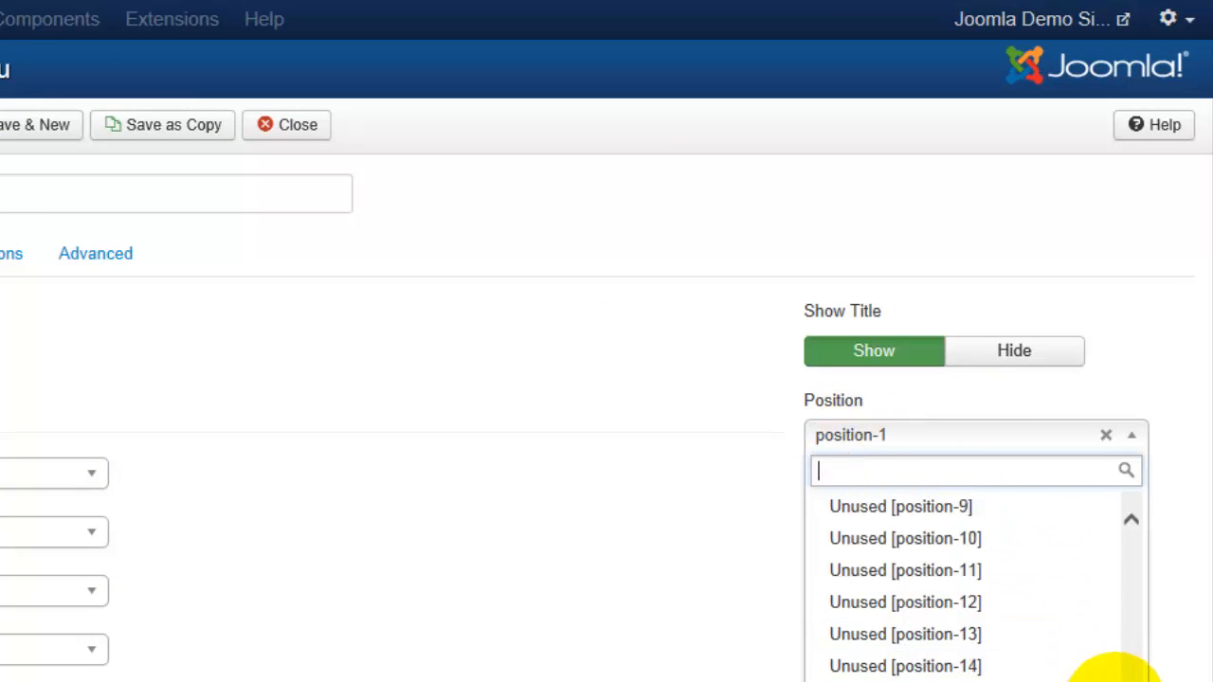
pyautogui.scroll(-3)
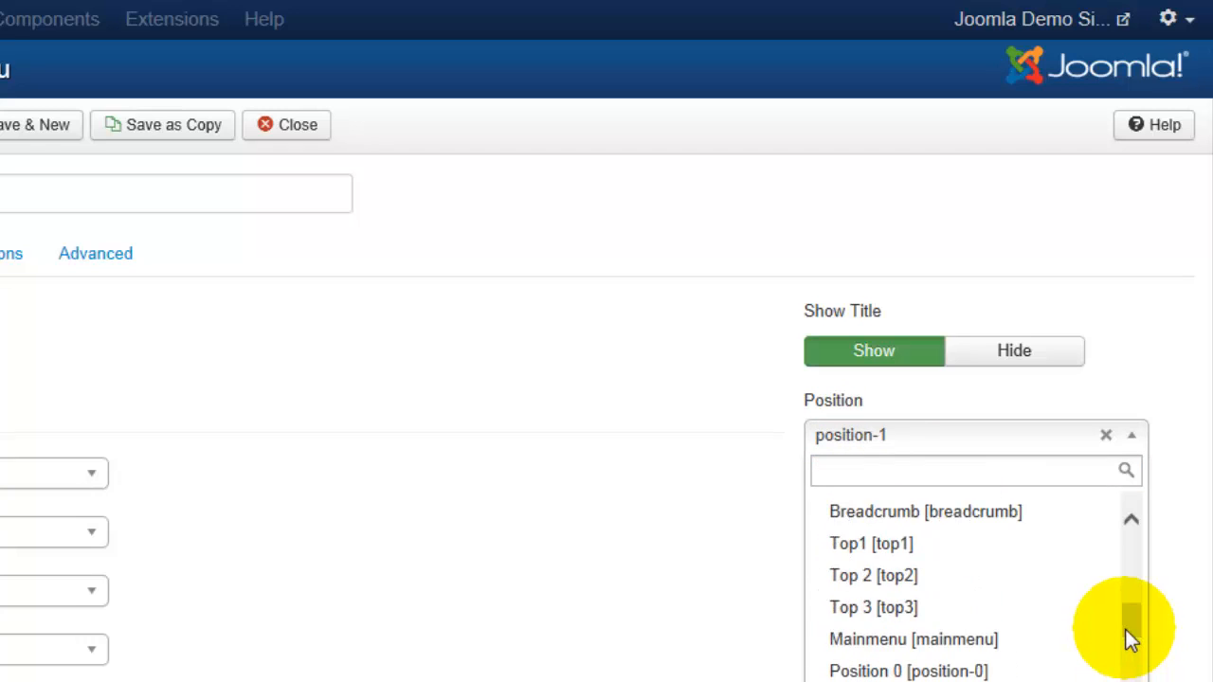
pyautogui.click(913, 638)
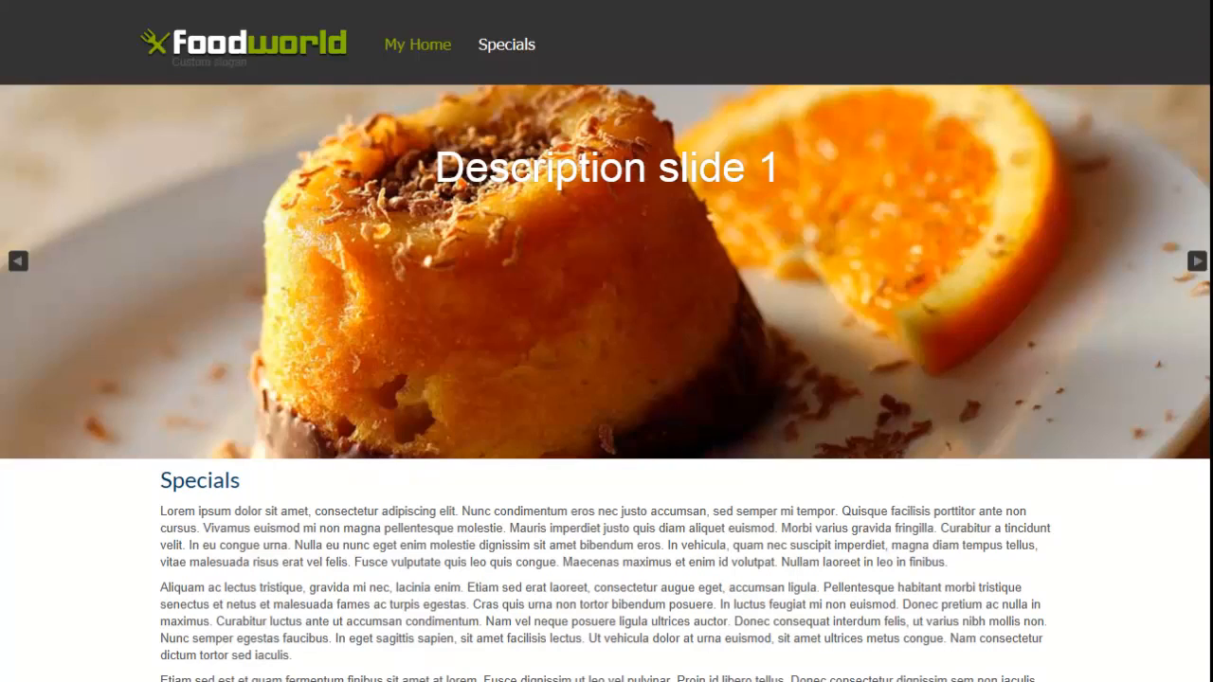
pyautogui.moveTo(508, 46)
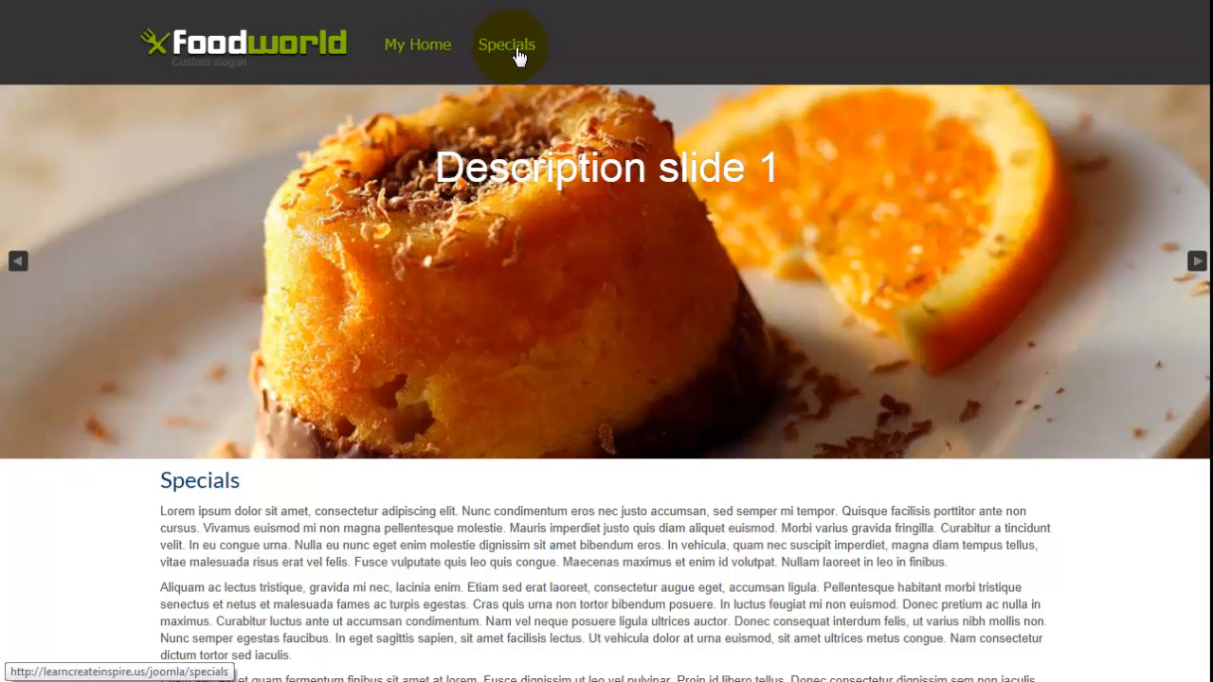